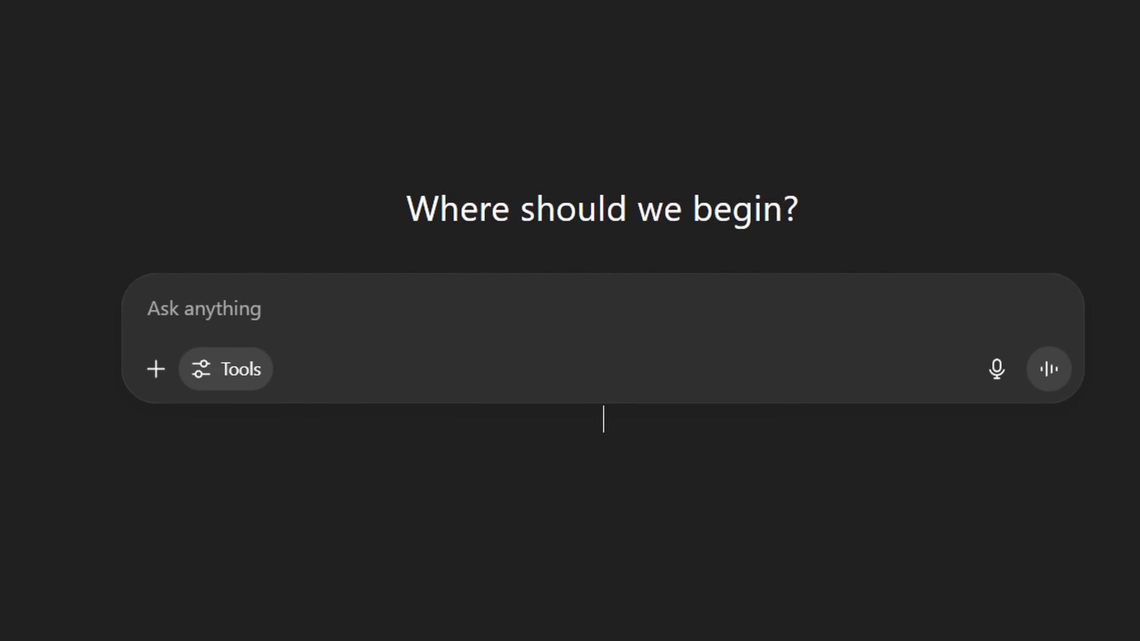
- Attach the coffee photo, choose Image mode and send an illustration-style prompt keeping only coffees and hands
{"action": "left_click", "coordinate": [226, 368]}
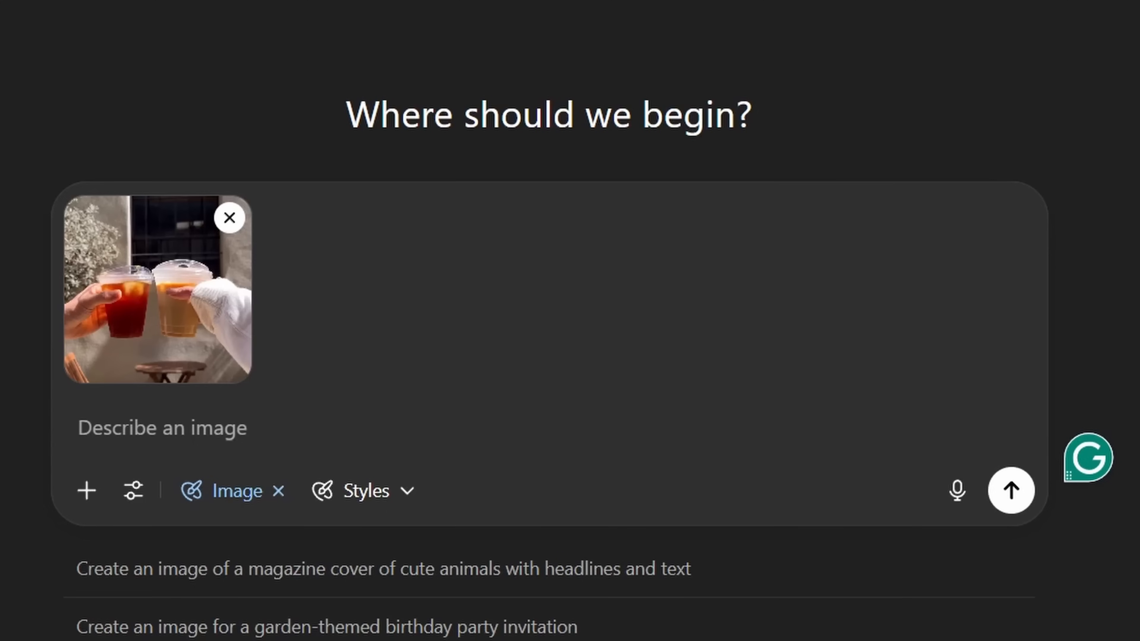
{"action": "type", "text": "Create me an illustration style coffee"}
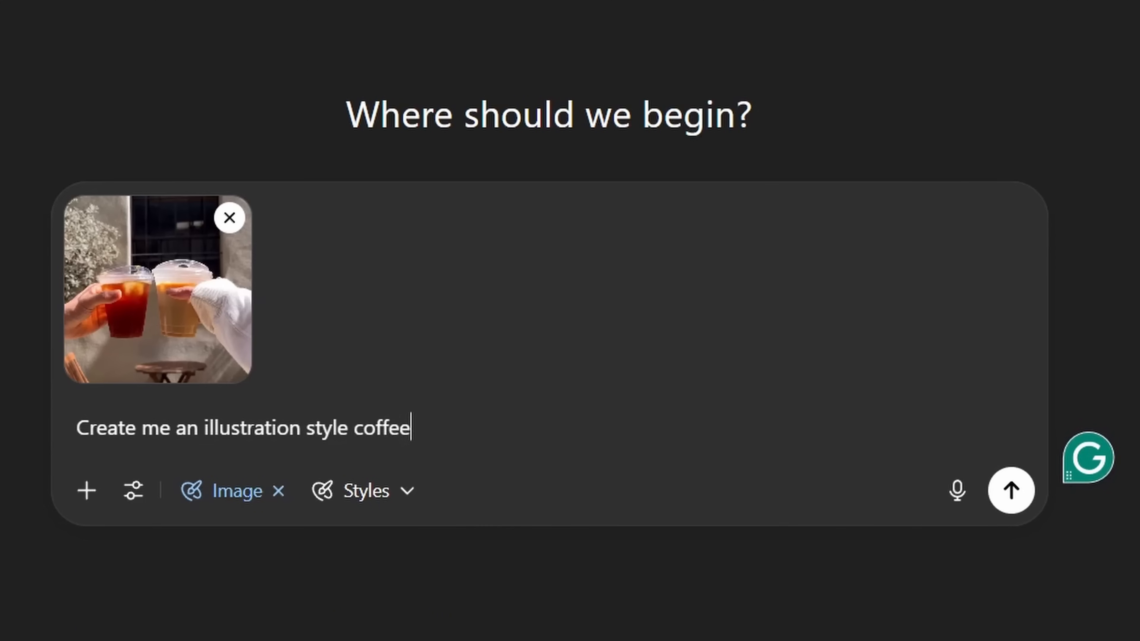
{"action": "type", "text": "design. Remove the background but keep the coffee and the hands."}
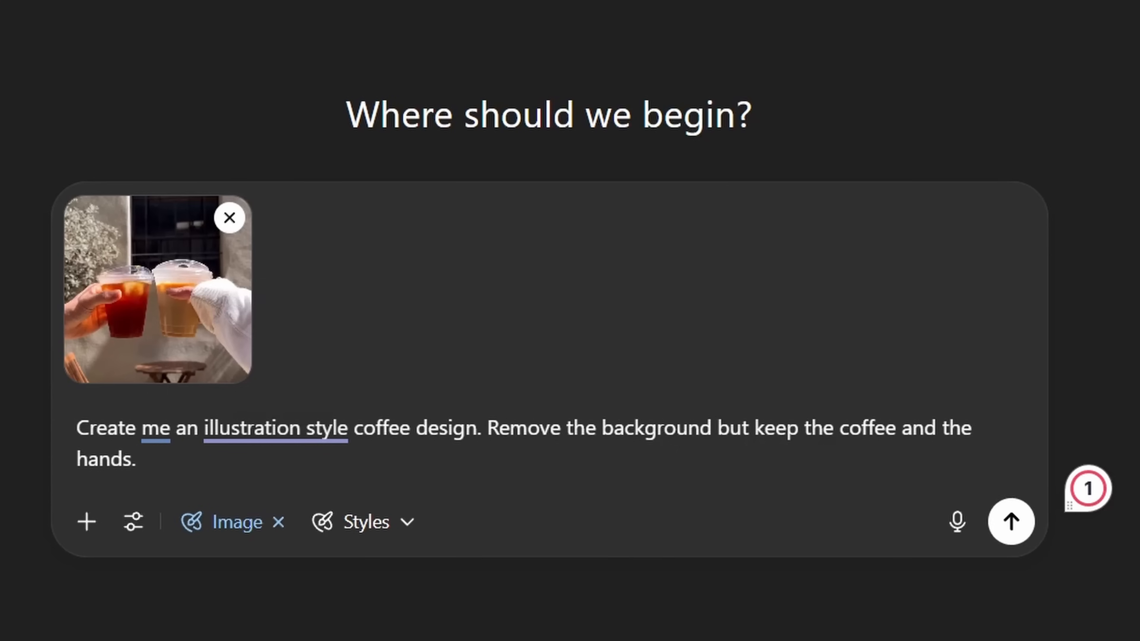
{"action": "left_click", "coordinate": [146, 458]}
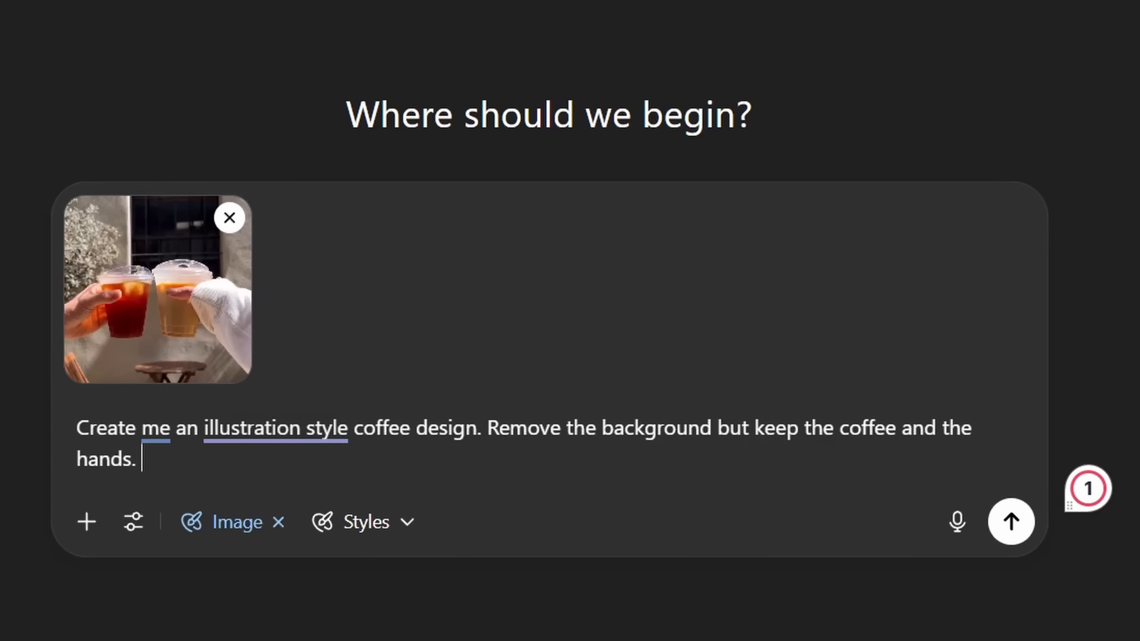
{"action": "type", "text": "Image reference: two coffee is being he"}
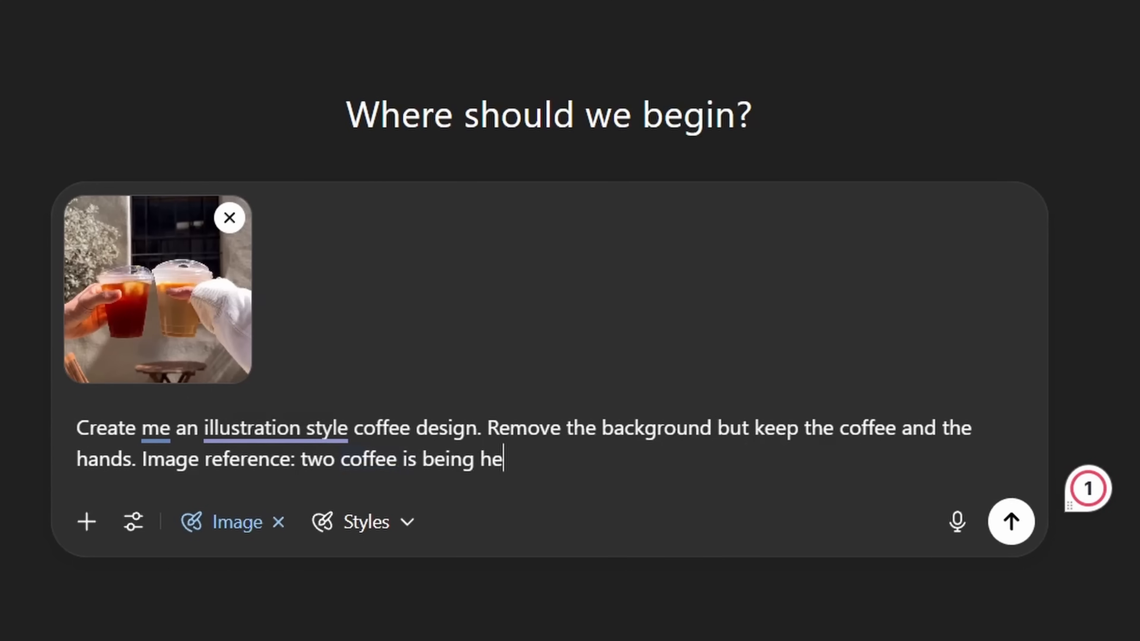
{"action": "left_click", "coordinate": [1010, 522]}
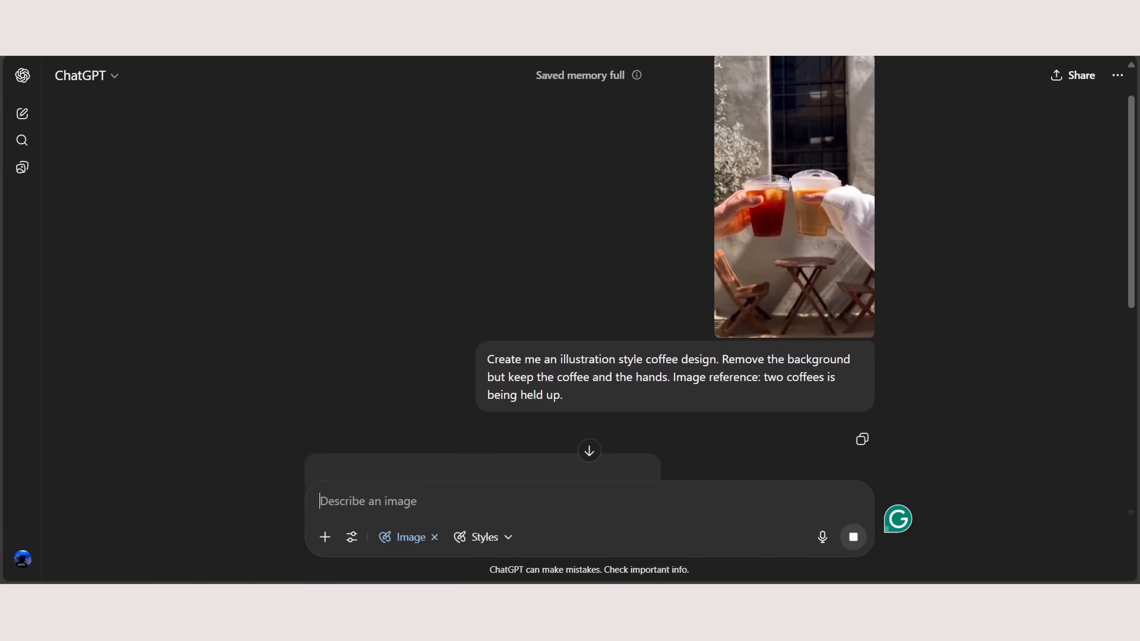
- Scroll to the generated toasting-coffees illustration and view it enlarged
{"action": "scroll", "scroll_direction": "down", "scroll_amount": 3}
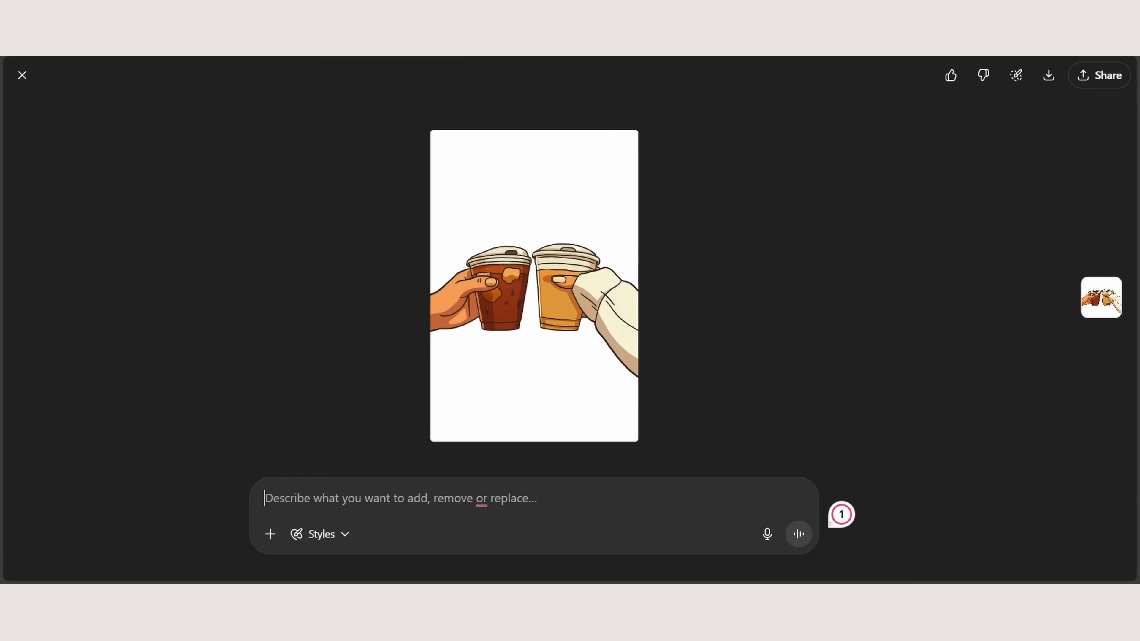
{"action": "left_click", "coordinate": [22, 75]}
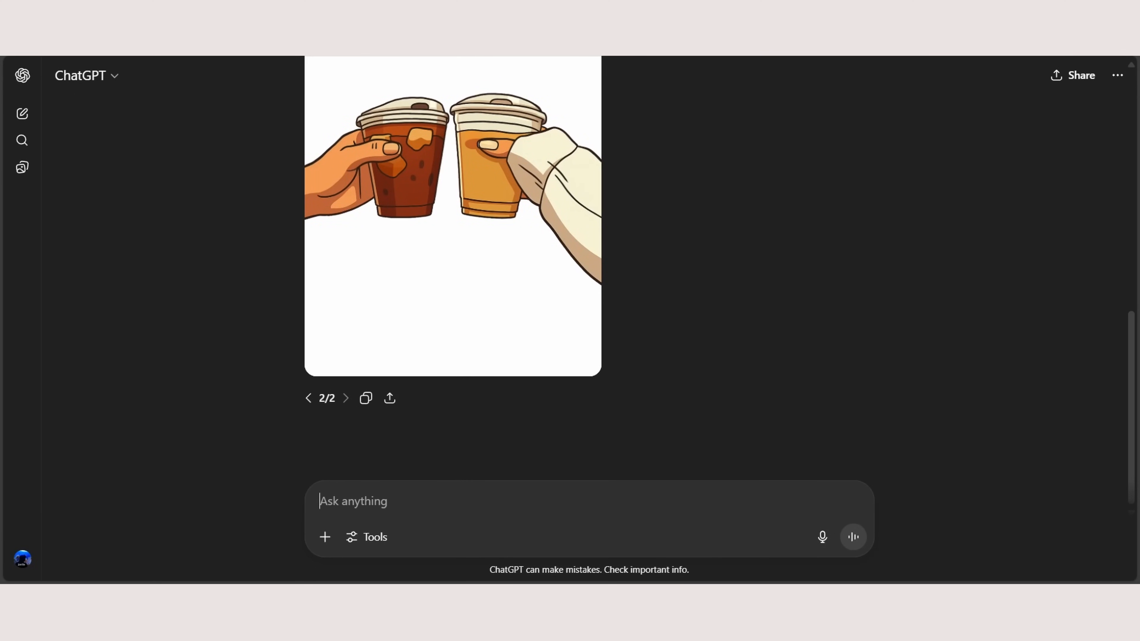
- Send 'Can you turn it into a png, transparent background.' to get coffee_illustration_transparent.png
{"action": "type", "text": "Can you turn it into a p"}
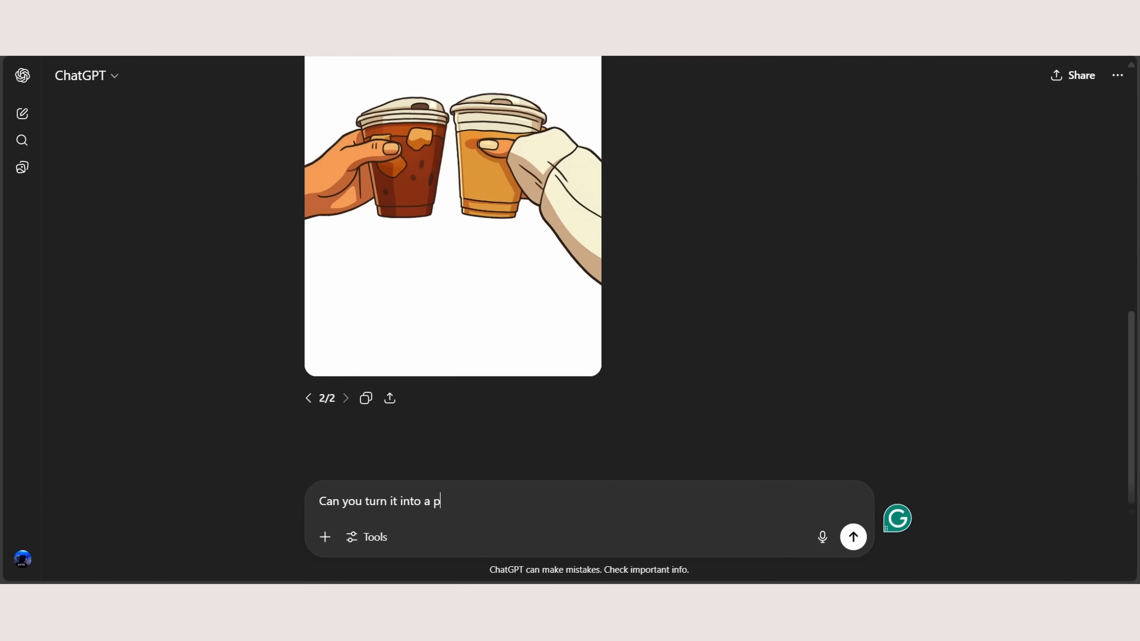
{"action": "type", "text": "ng, transparent background."}
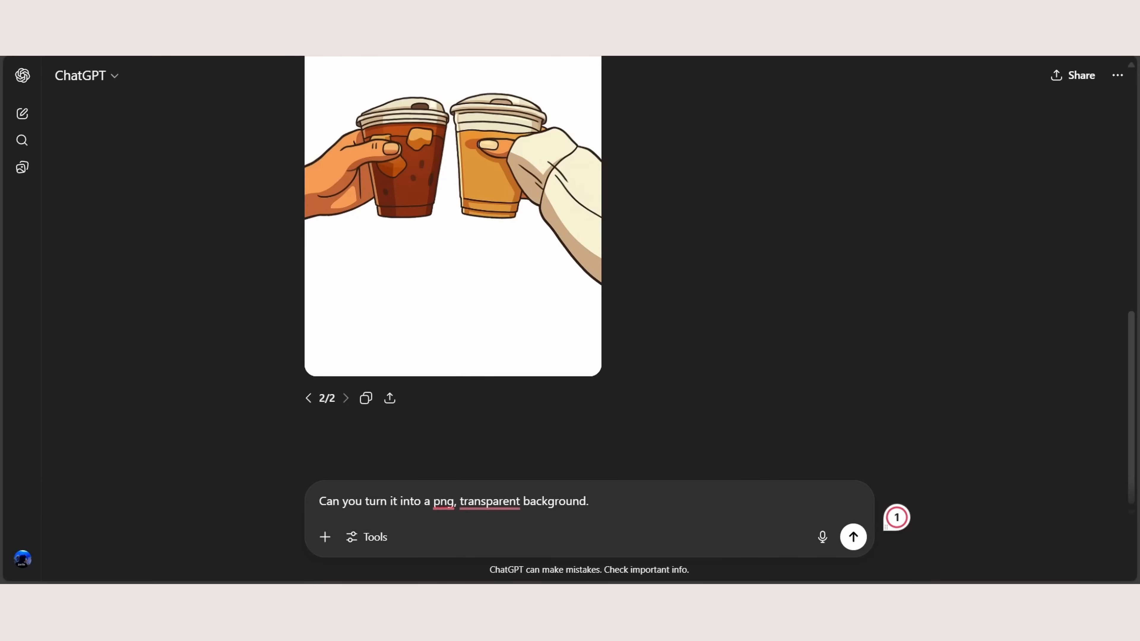
{"action": "left_click", "coordinate": [852, 538]}
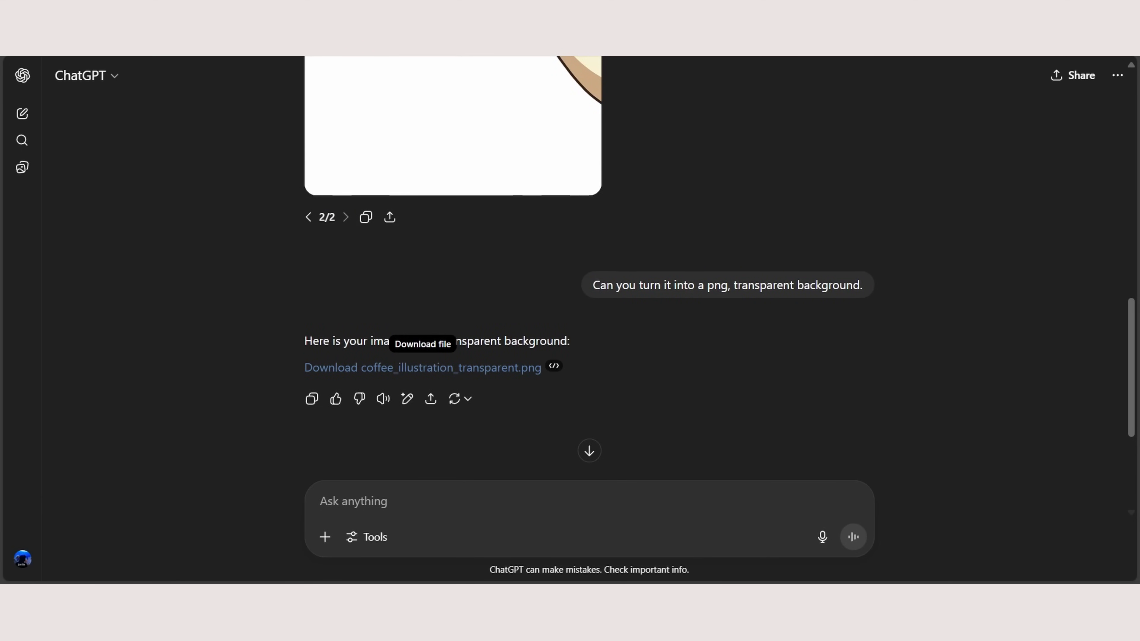
- Download the transparent PNG and open it in Windows Photos filling the screen
{"action": "left_click", "coordinate": [422, 367]}
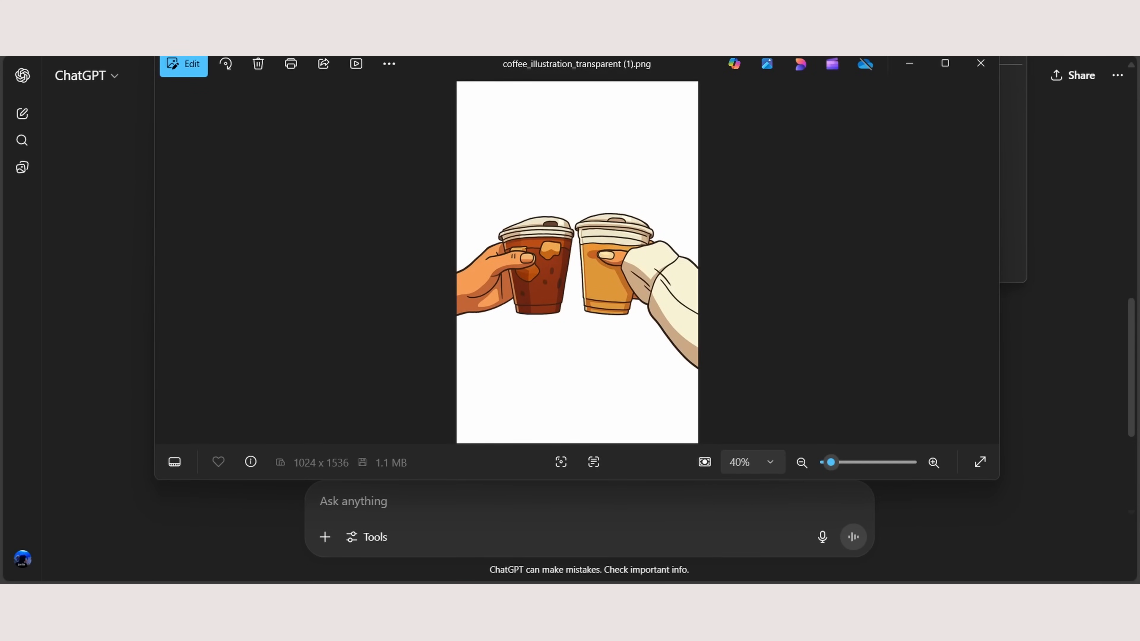
{"action": "left_click", "coordinate": [934, 463]}
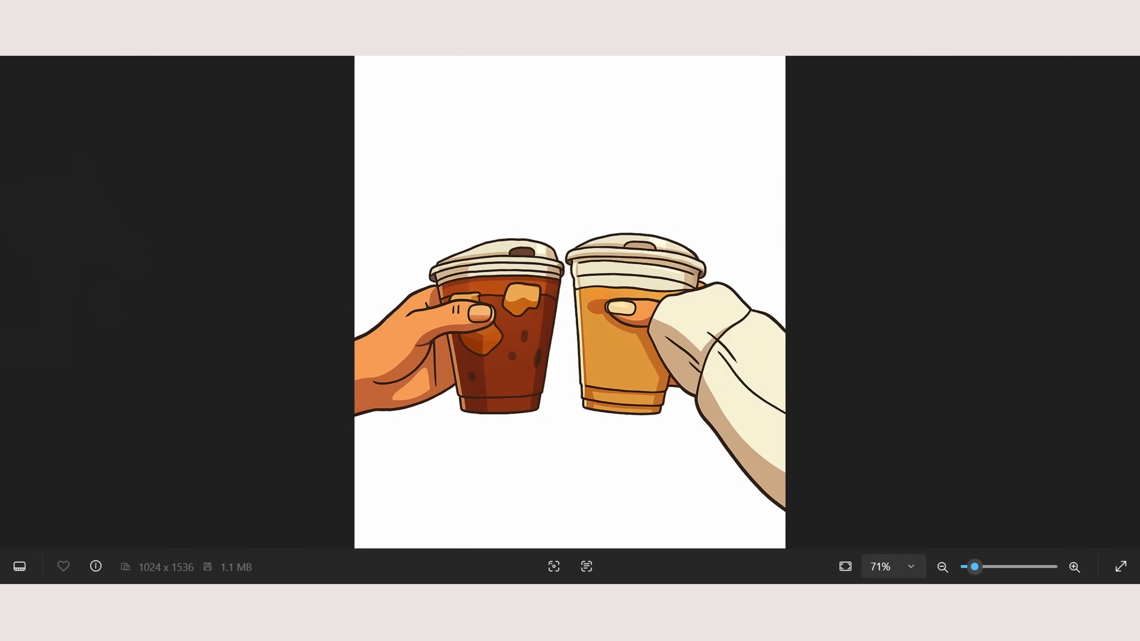
{"action": "left_click", "coordinate": [942, 566]}
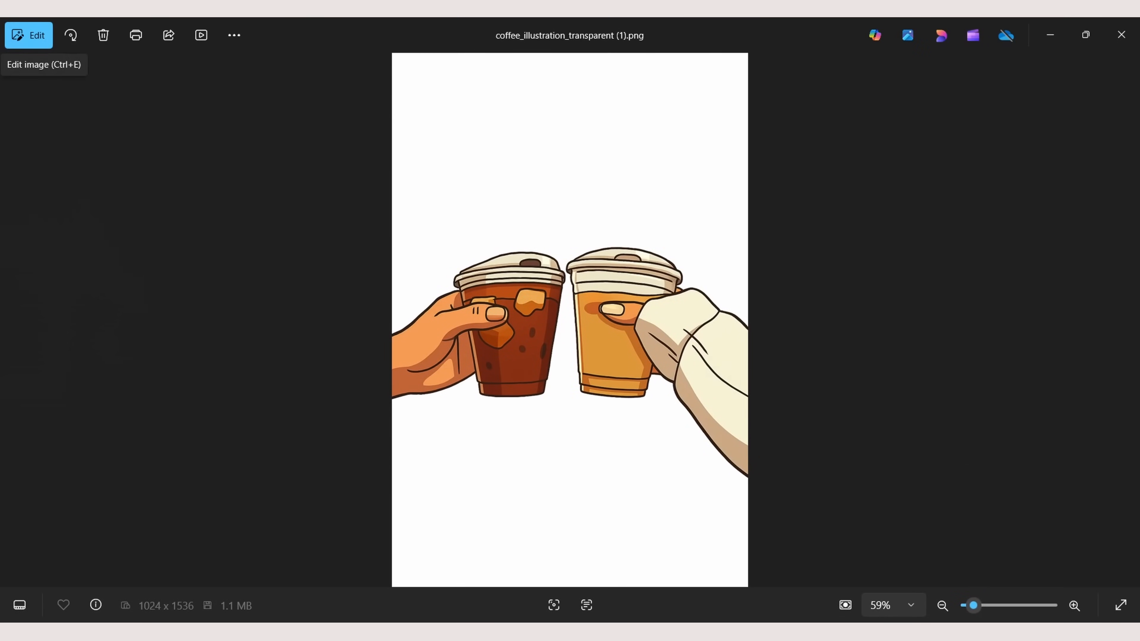
- Use Photos' Background Remove to strip the white behind the coffees, then switch to Canva
{"action": "left_click", "coordinate": [29, 35]}
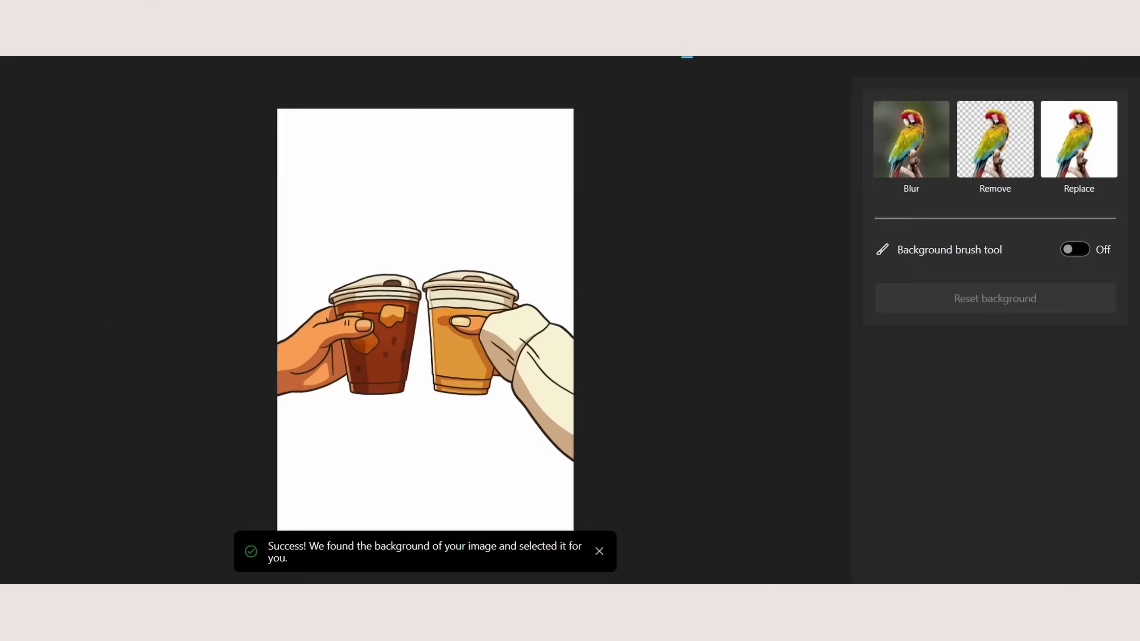
{"action": "left_click", "coordinate": [1078, 139]}
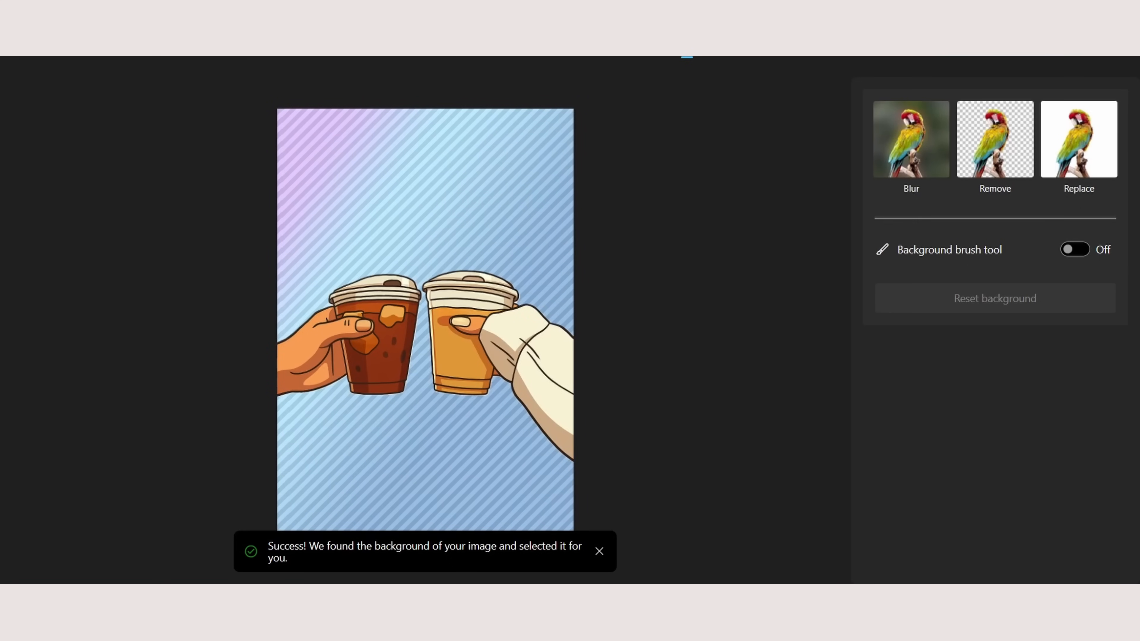
{"action": "left_click", "coordinate": [995, 139]}
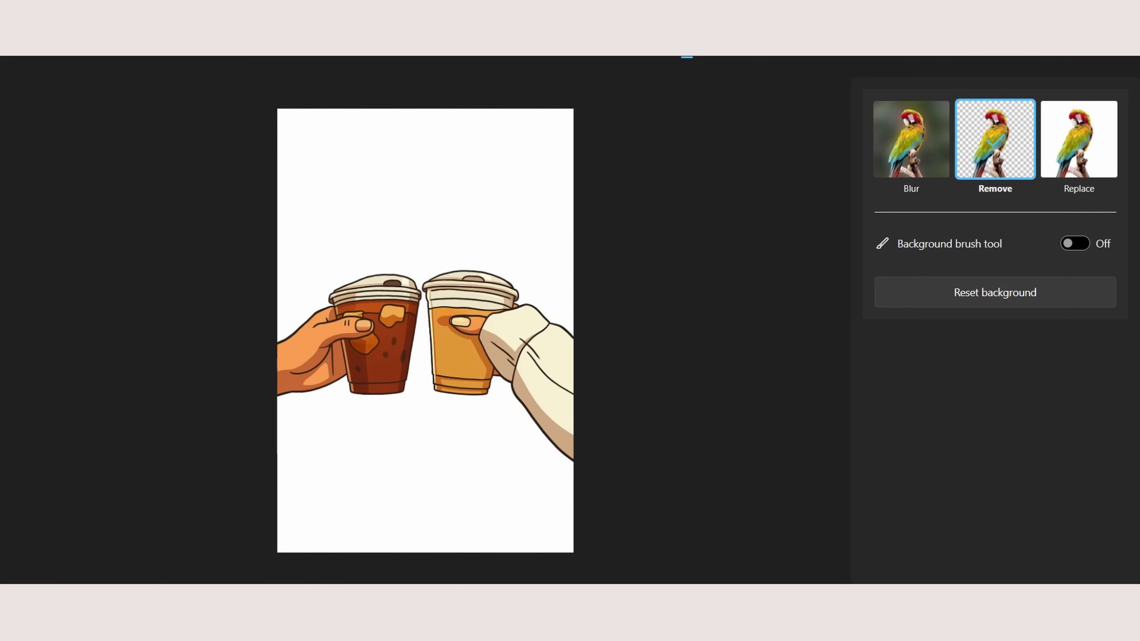
{"action": "left_click", "coordinate": [995, 139]}
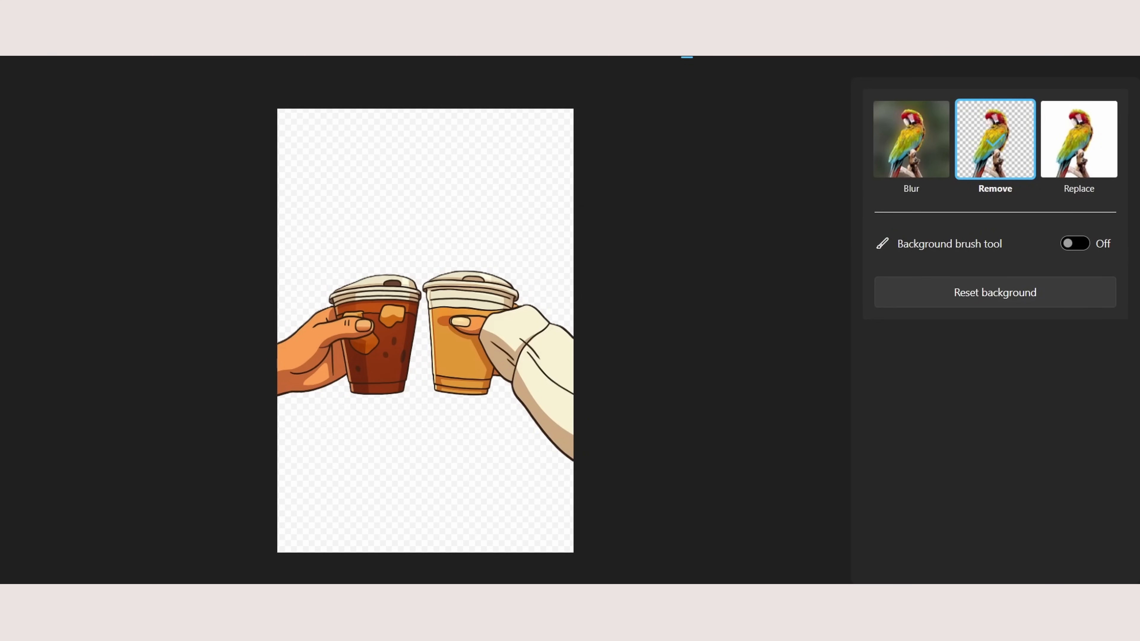
{"action": "left_click", "coordinate": [855, 53]}
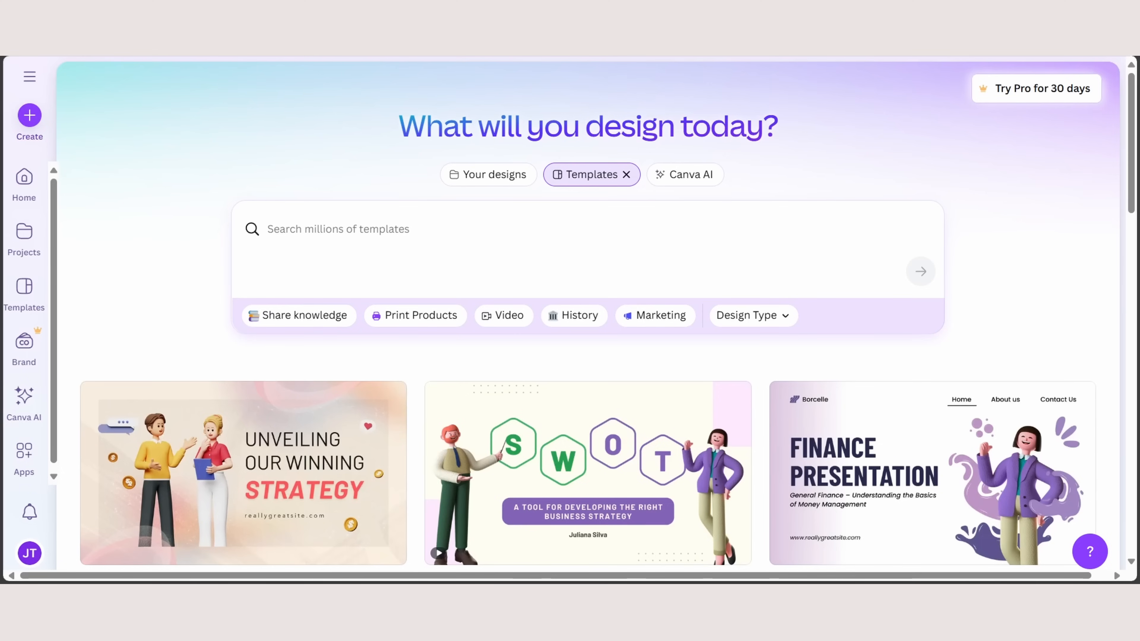
- Create a new Canva design with a custom size of 1080 px
{"action": "left_click", "coordinate": [29, 120]}
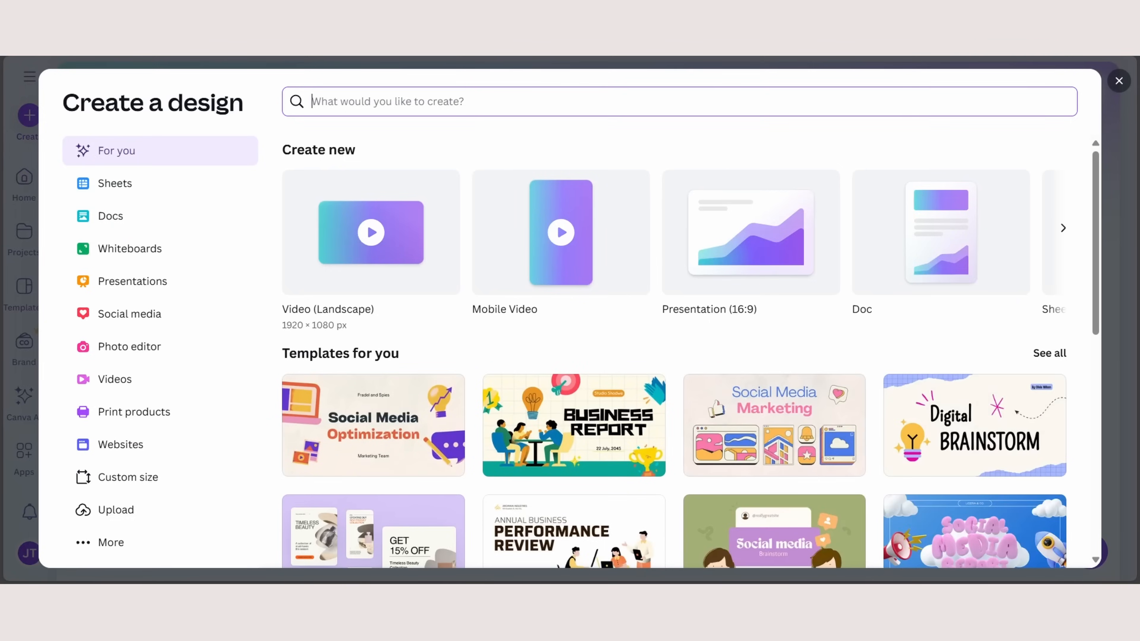
{"action": "left_click", "coordinate": [127, 476]}
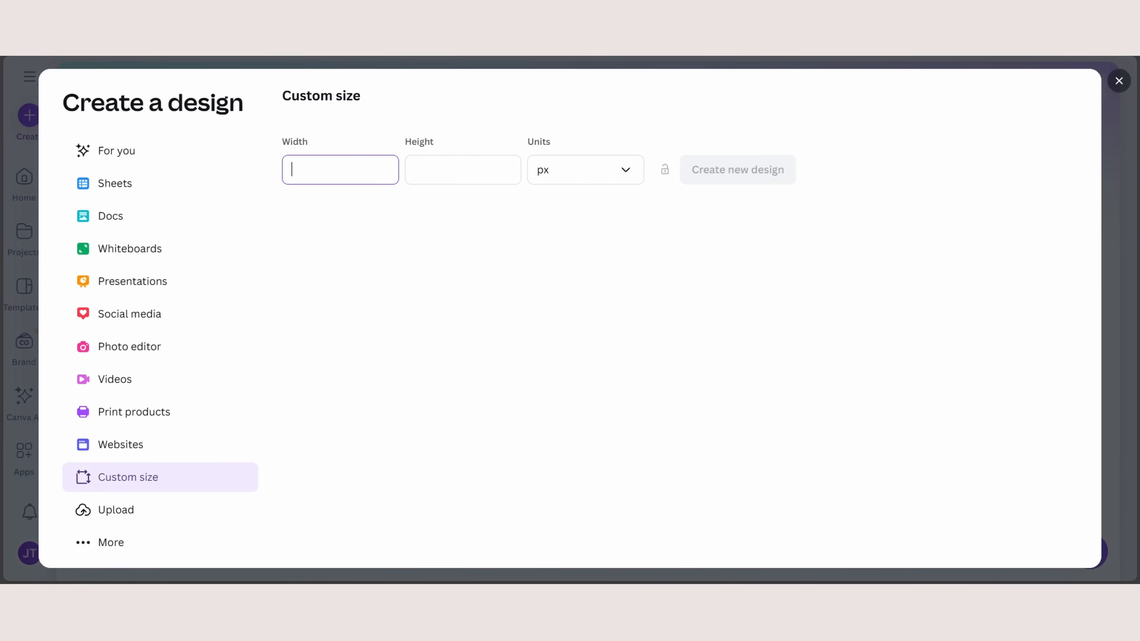
{"action": "type", "text": "1080"}
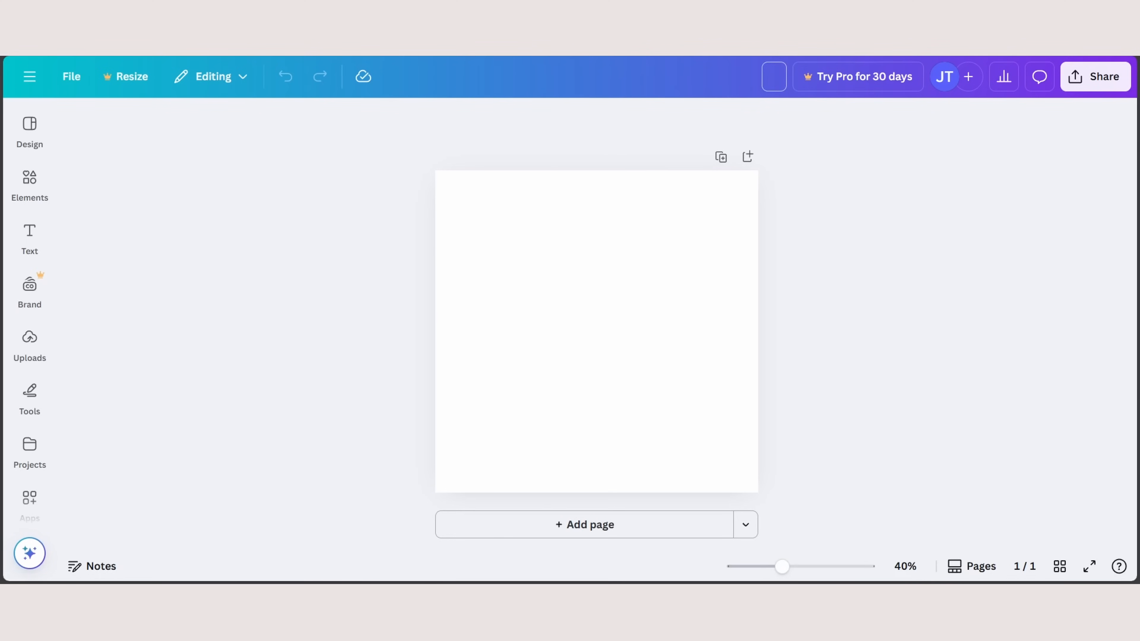
- Title the design 'Coffee Tshirt Design' and place the illustration on the page
{"action": "type", "text": "Coffee Tshirt Design"}
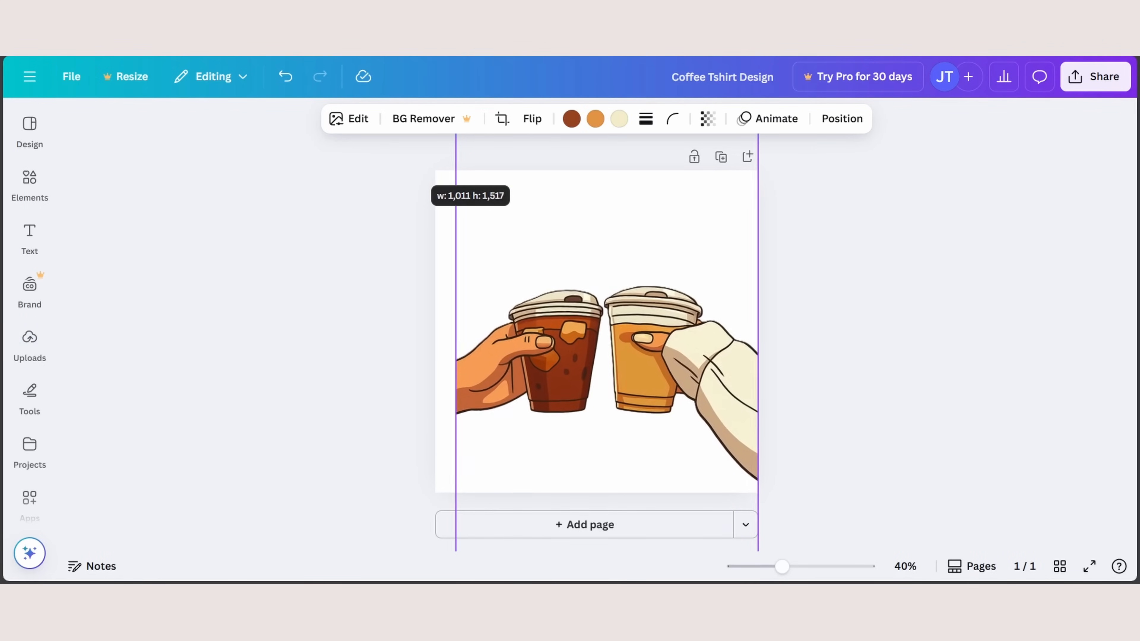
{"action": "left_click", "coordinate": [29, 237]}
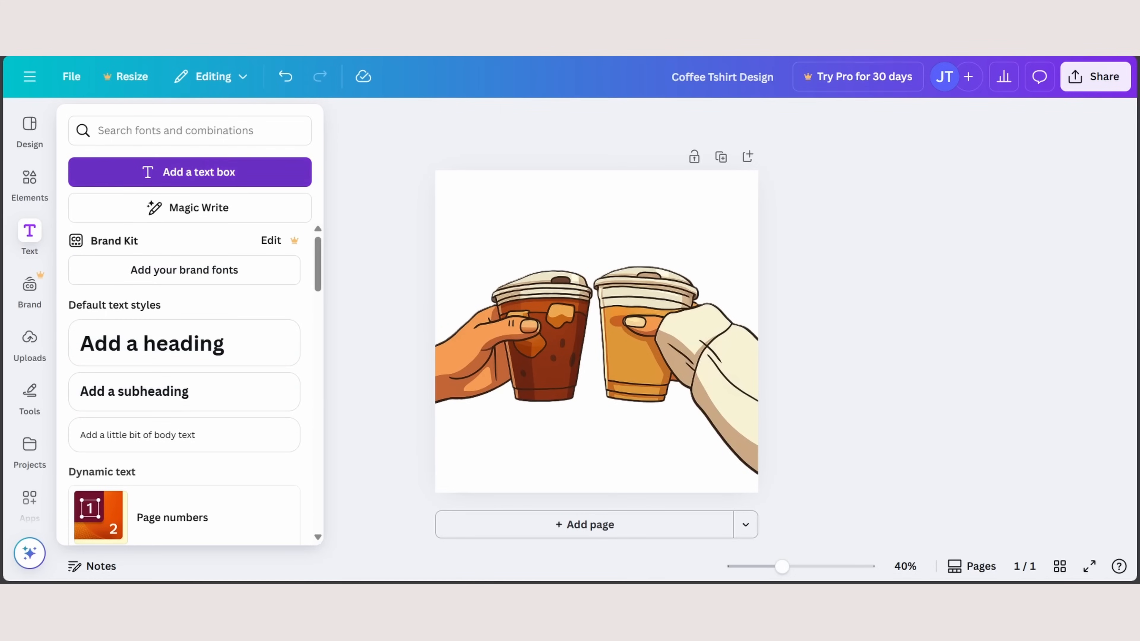
- Add a 'Coffee Buddies' text box with a Curve effect of 45 arching above the cups
{"action": "left_click", "coordinate": [189, 172]}
{"action": "type", "text": "Coffee"}
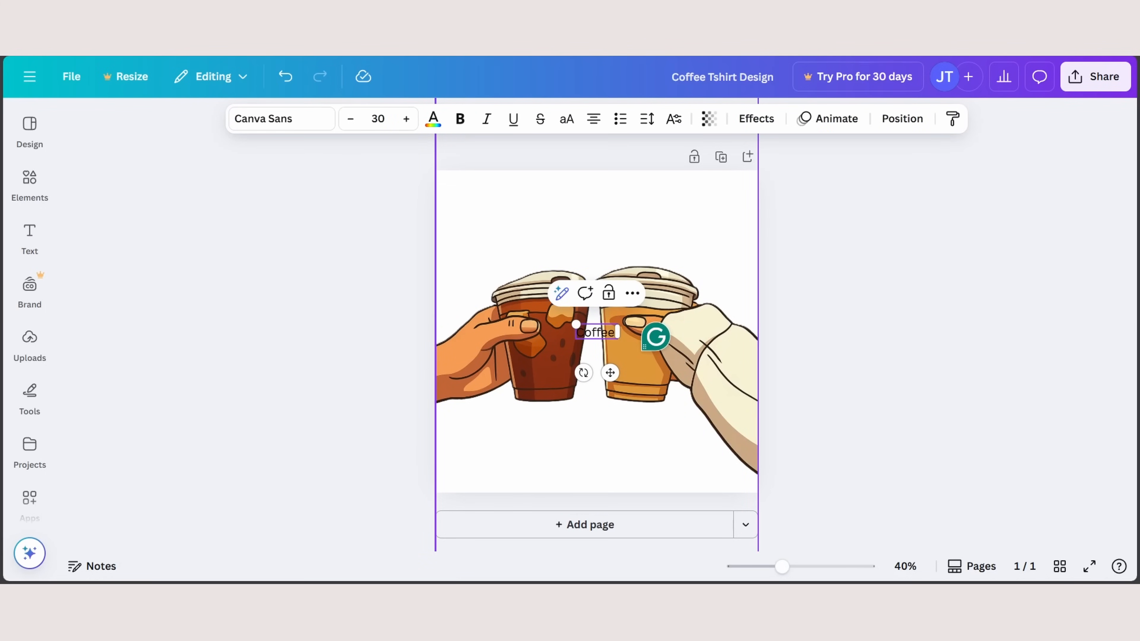
{"action": "left_click", "coordinate": [755, 119]}
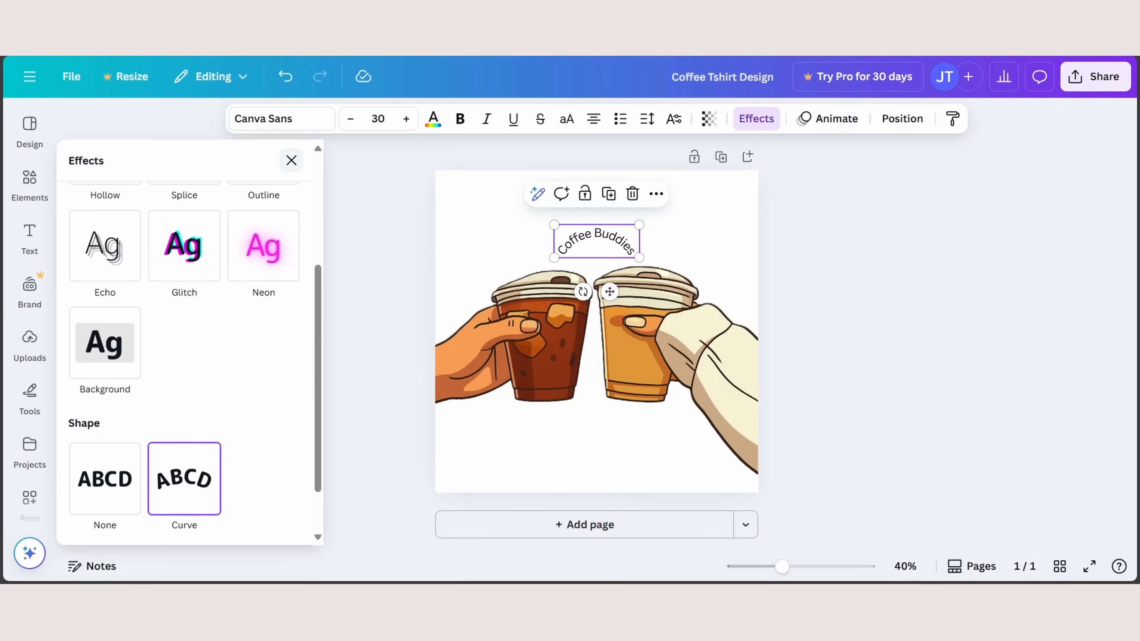
{"action": "left_click", "coordinate": [184, 478]}
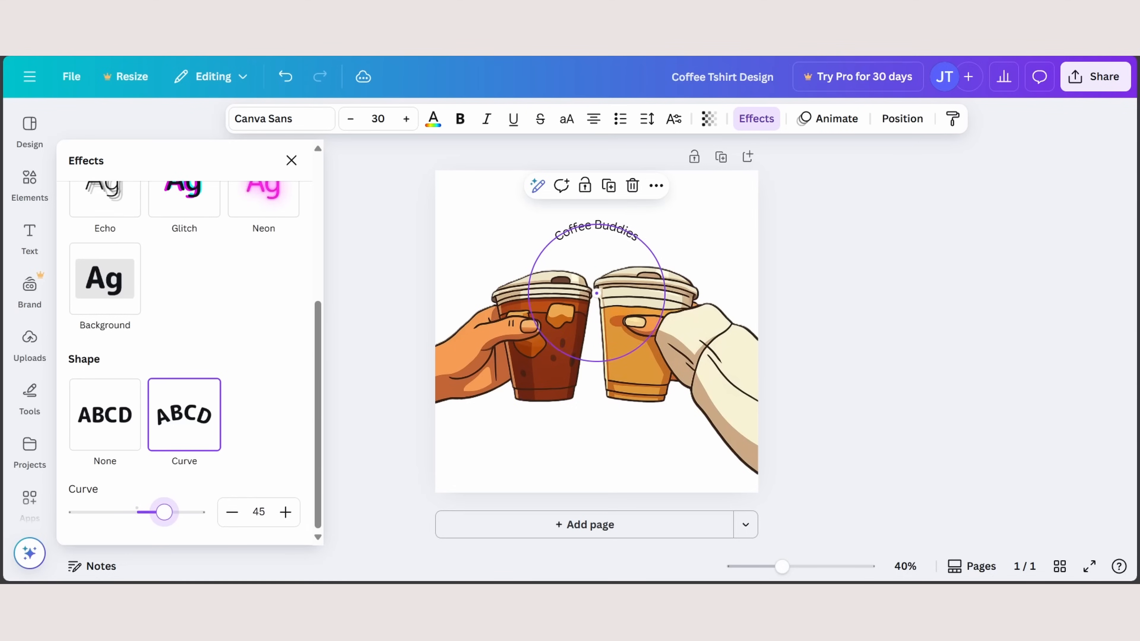
{"action": "left_click", "coordinate": [291, 161]}
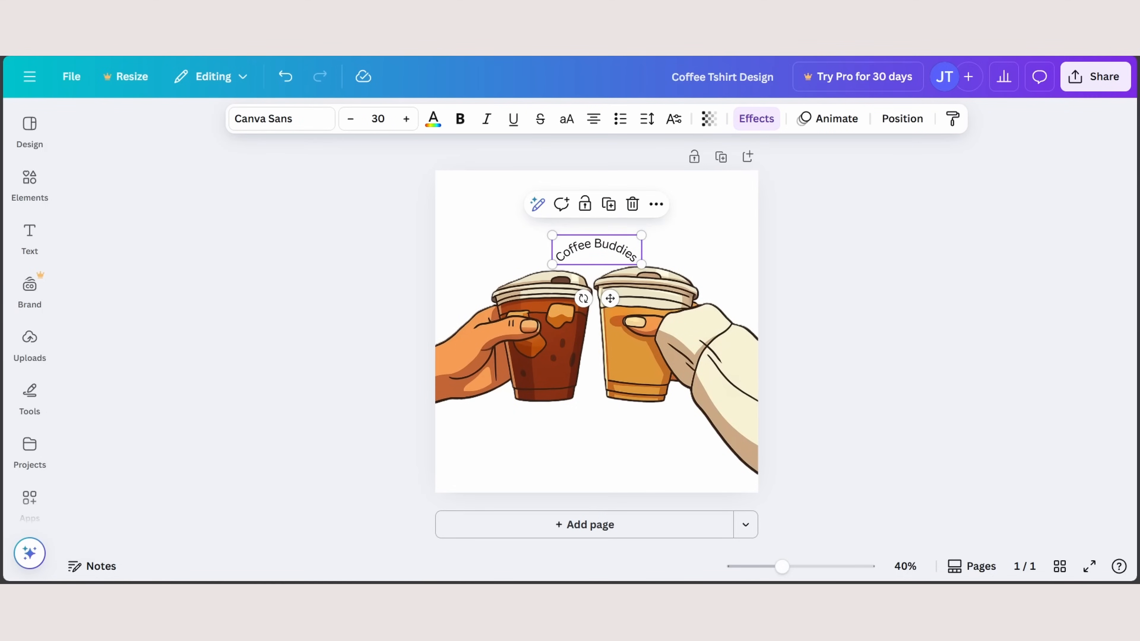
{"action": "left_click", "coordinate": [280, 119]}
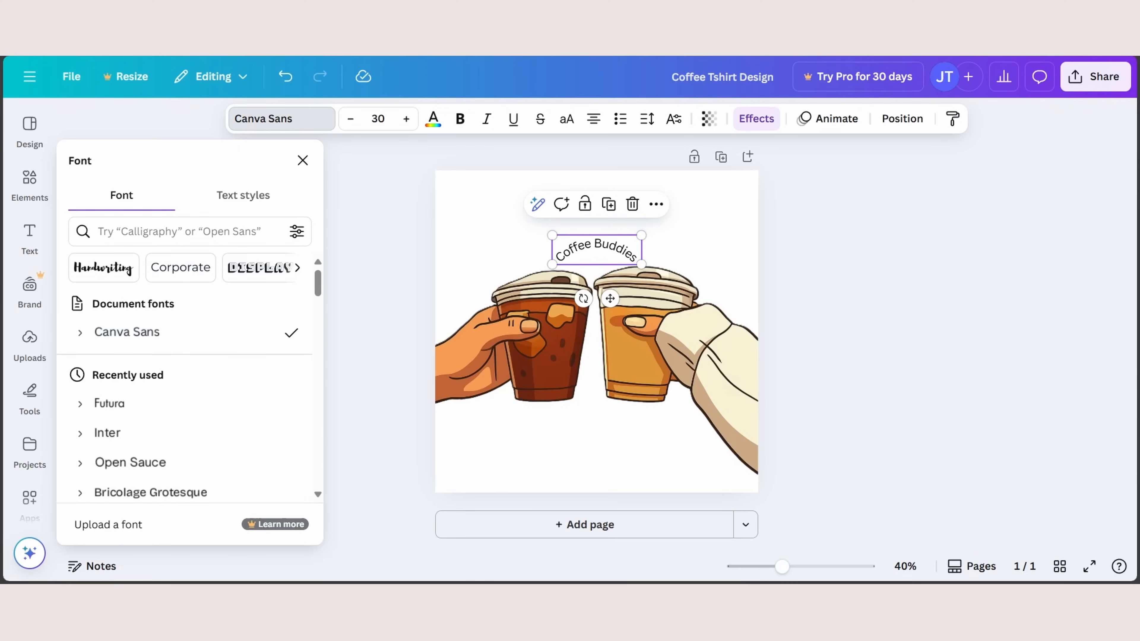
- Set the curved text in the Lemonade Display font
{"action": "left_click", "coordinate": [260, 268]}
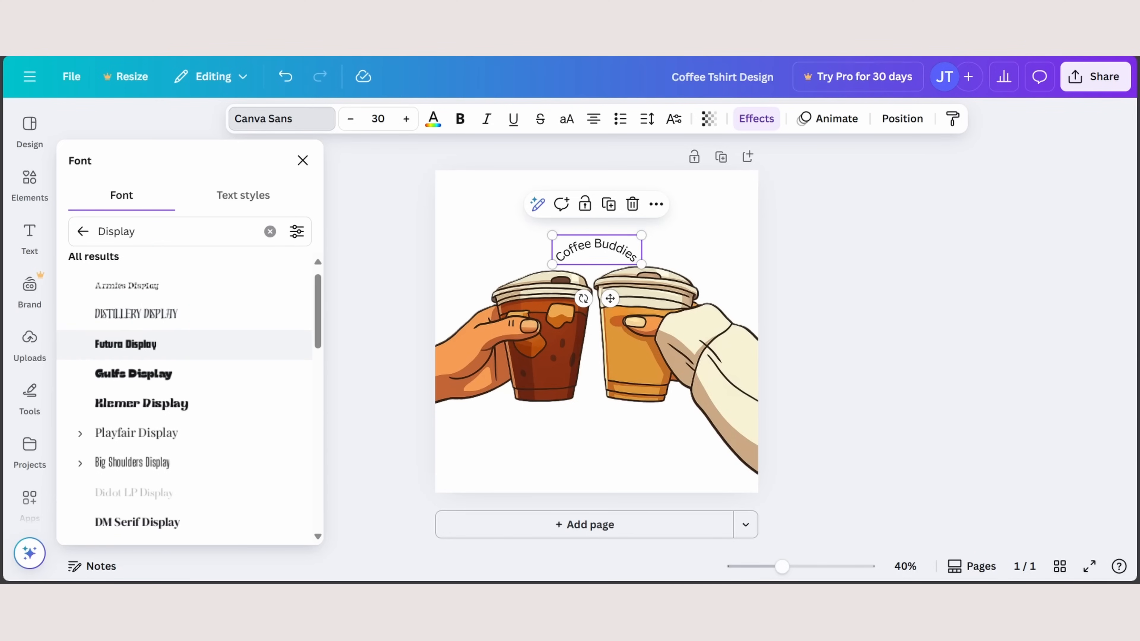
{"action": "scroll", "scroll_direction": "down", "scroll_amount": 3}
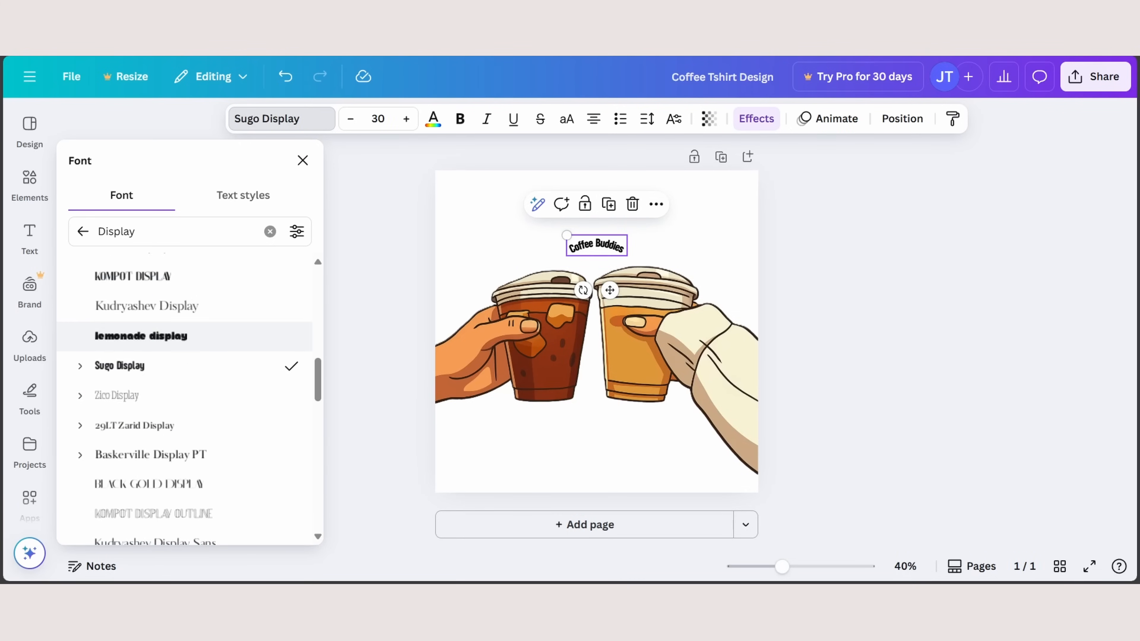
{"action": "left_click", "coordinate": [142, 336]}
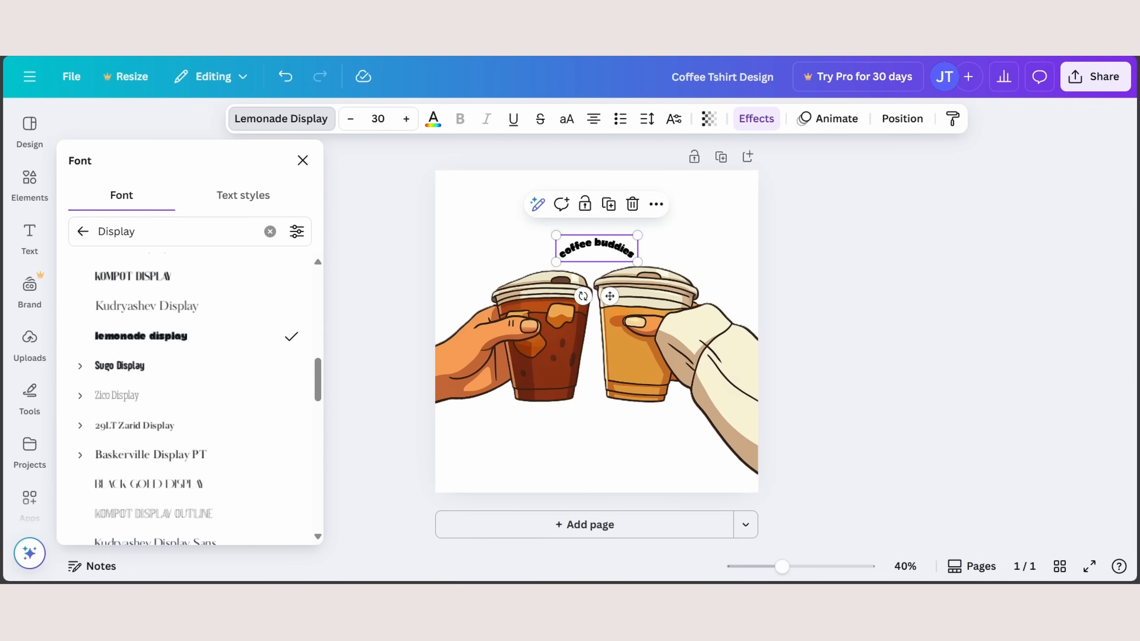
{"action": "left_click", "coordinate": [302, 161]}
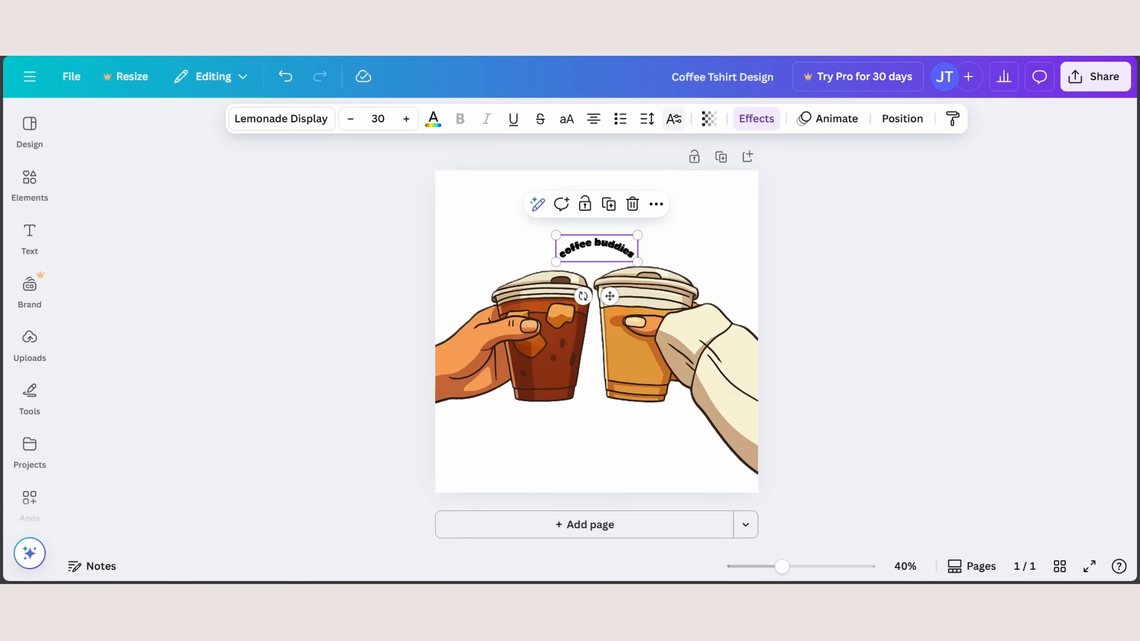
- Raise the letter spacing to 105 so the heading spans above both cups
{"action": "left_click", "coordinate": [647, 119]}
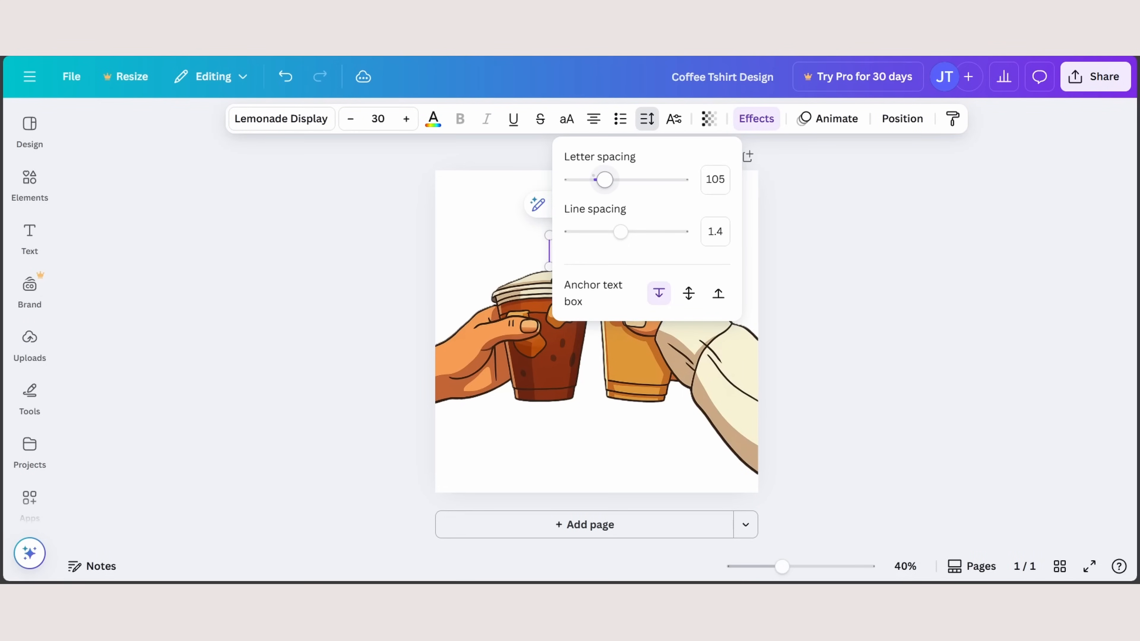
{"action": "left_click_drag", "start_coordinate": [603, 180], "coordinate": [610, 179]}
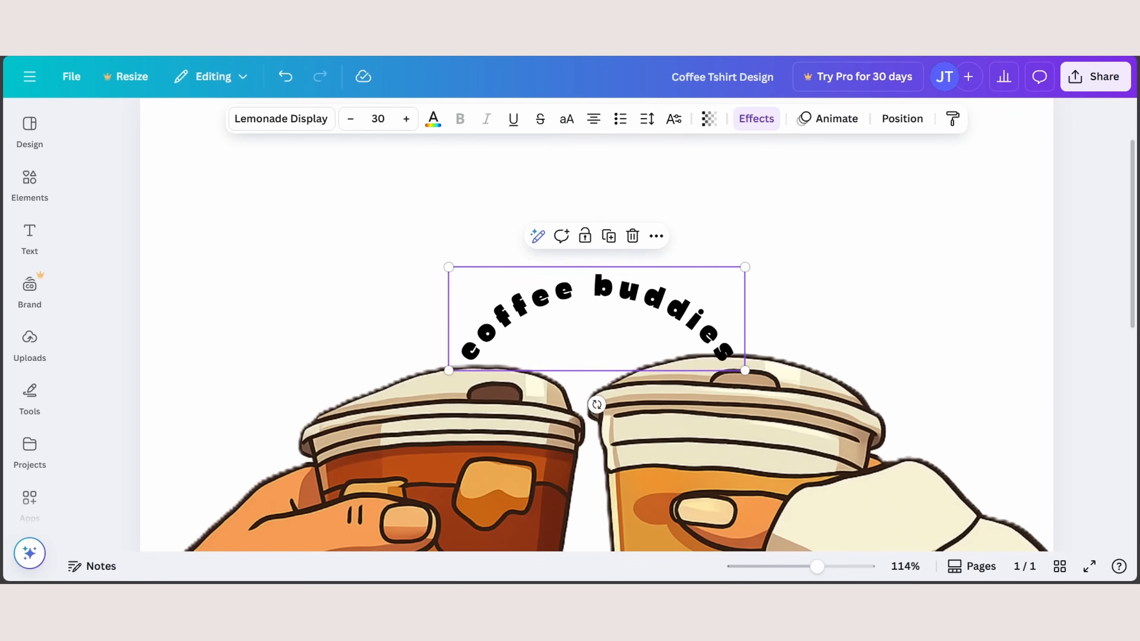
{"action": "left_click_drag", "start_coordinate": [744, 266], "coordinate": [802, 220]}
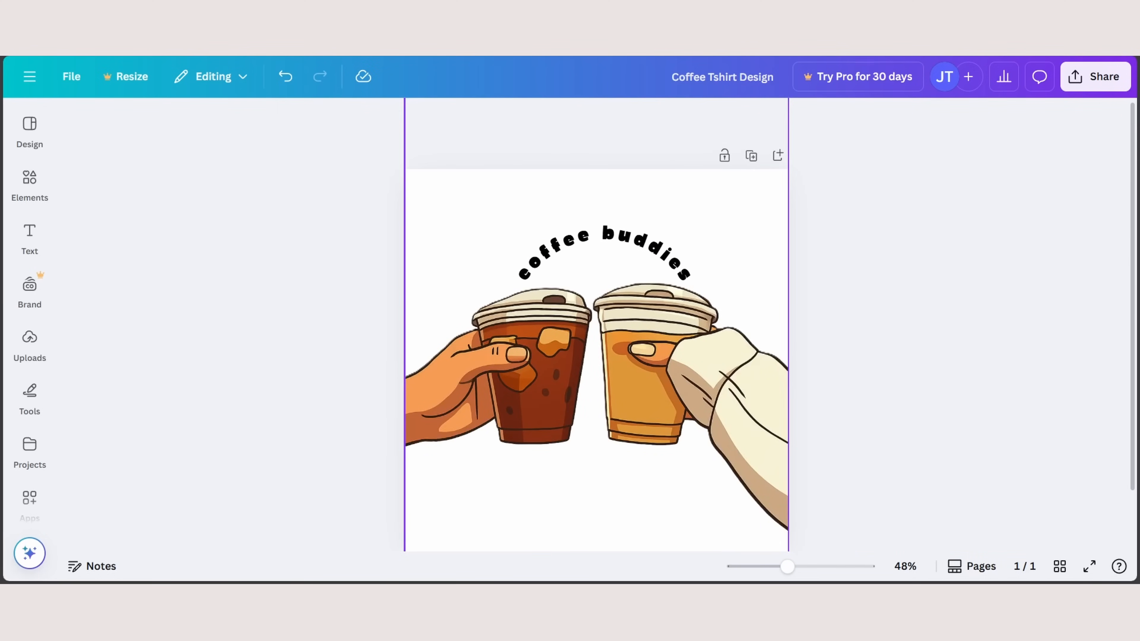
{"action": "left_click", "coordinate": [602, 256]}
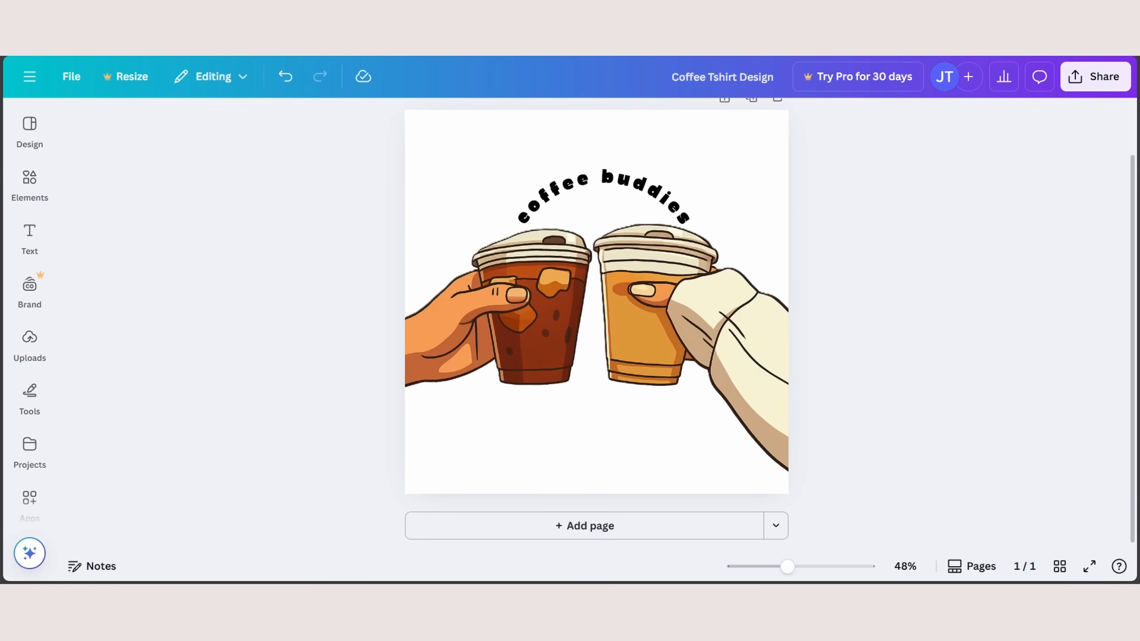
- Add a heading reading 'AURA COFFEE' in gold below the cups
{"action": "left_click", "coordinate": [29, 236]}
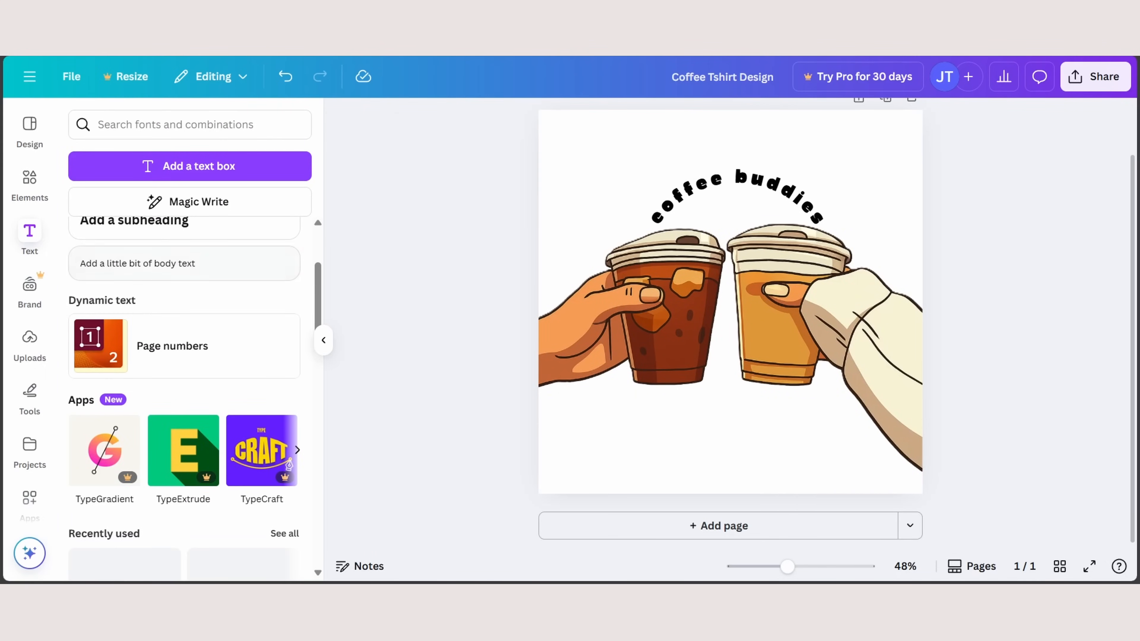
{"action": "scroll", "scroll_direction": "down", "scroll_amount": 3}
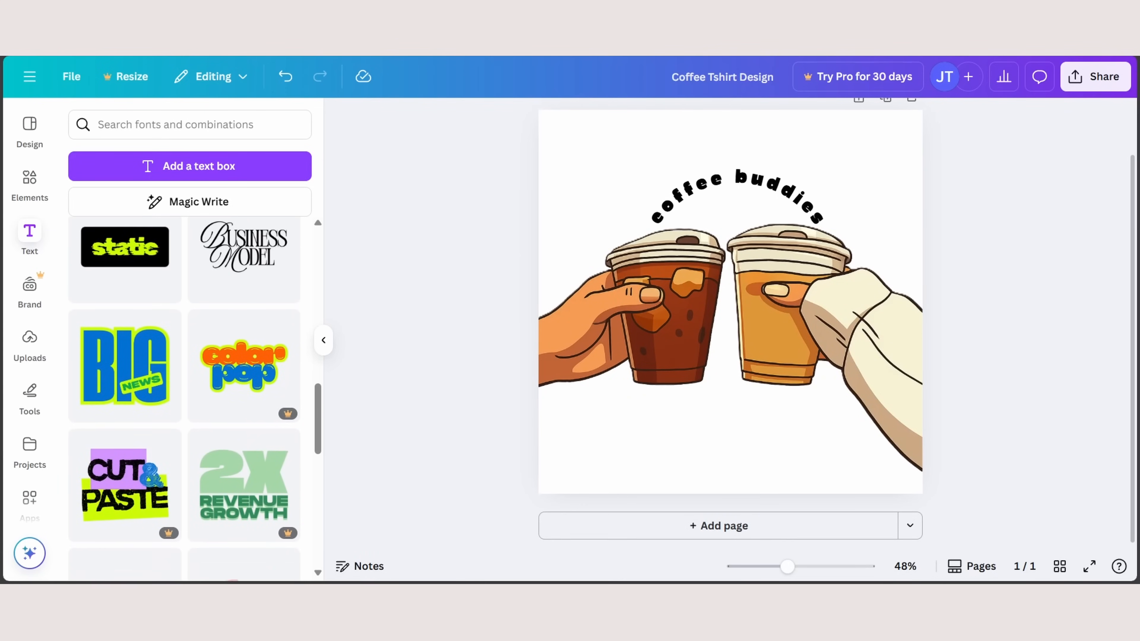
{"action": "scroll", "scroll_direction": "down", "scroll_amount": 3}
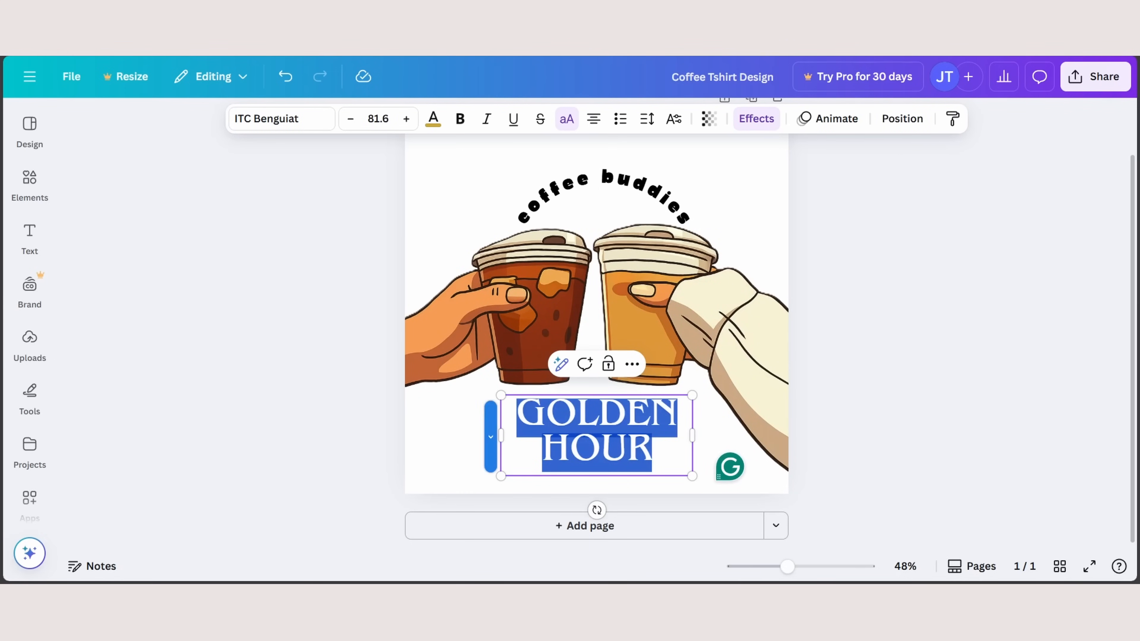
{"action": "type", "text": "AURA COFFEE"}
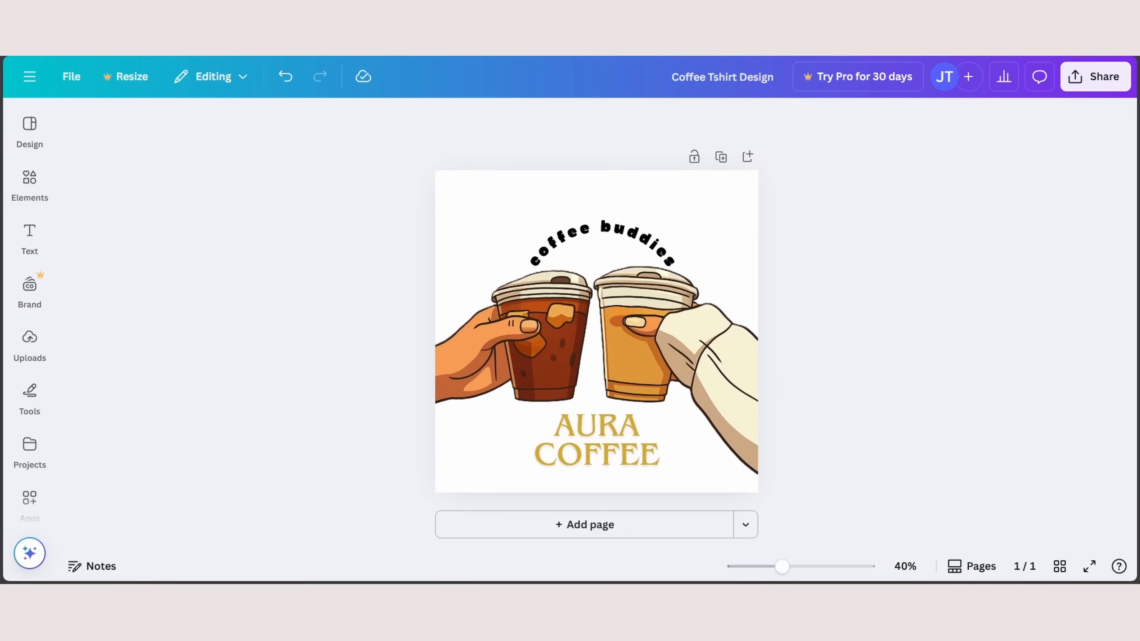
- Download the design as 'Coffee Tshirt Design.png' at 1080 x 1080, dismissing the Pro transparent-background prompt
{"action": "left_click", "coordinate": [70, 76]}
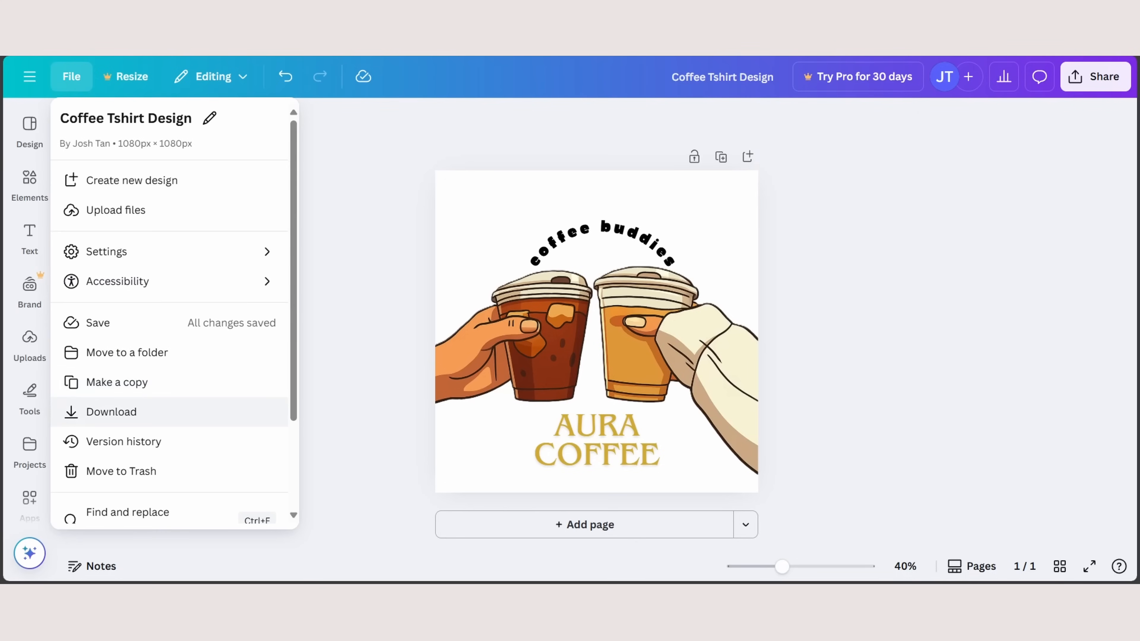
{"action": "left_click", "coordinate": [109, 411]}
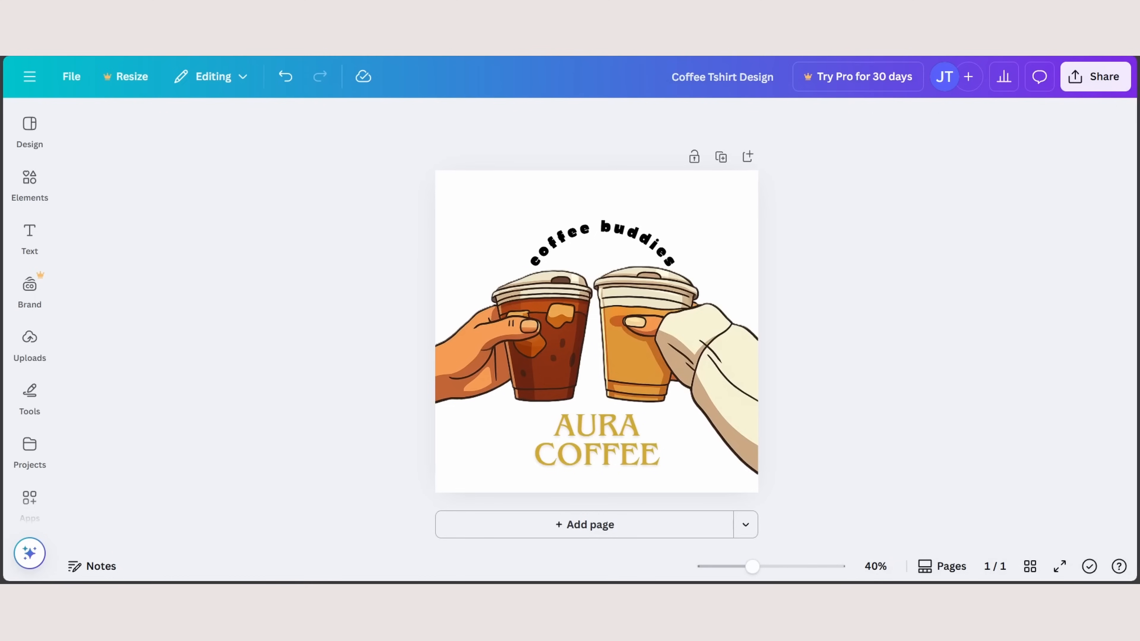
{"action": "left_click", "coordinate": [71, 76]}
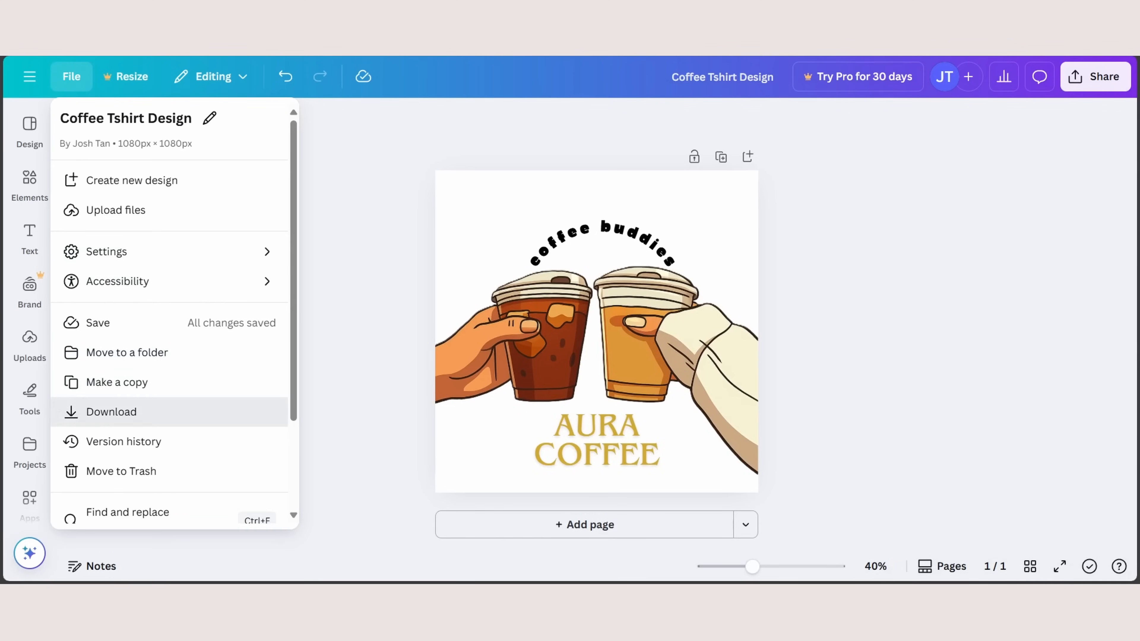
{"action": "left_click", "coordinate": [111, 411]}
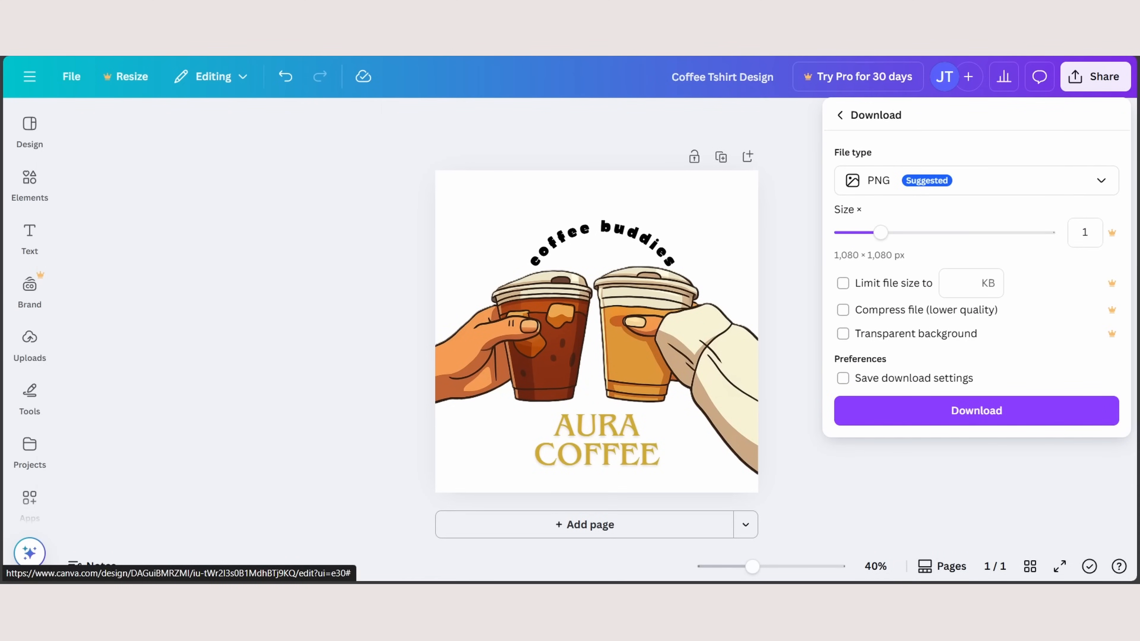
{"action": "left_click", "coordinate": [843, 334]}
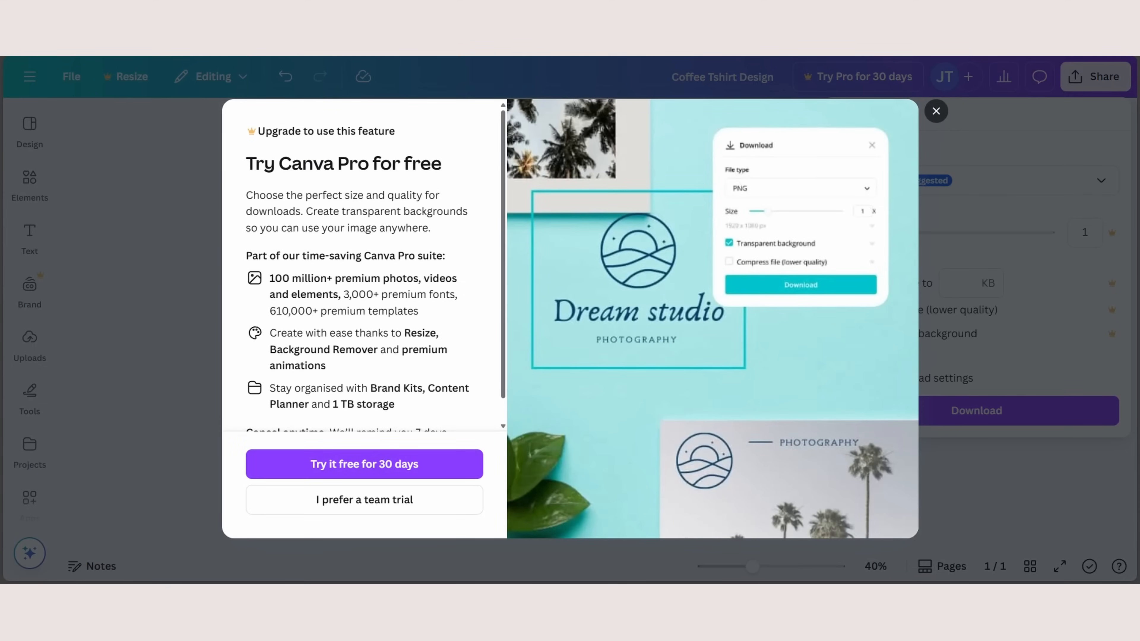
{"action": "left_click", "coordinate": [936, 110]}
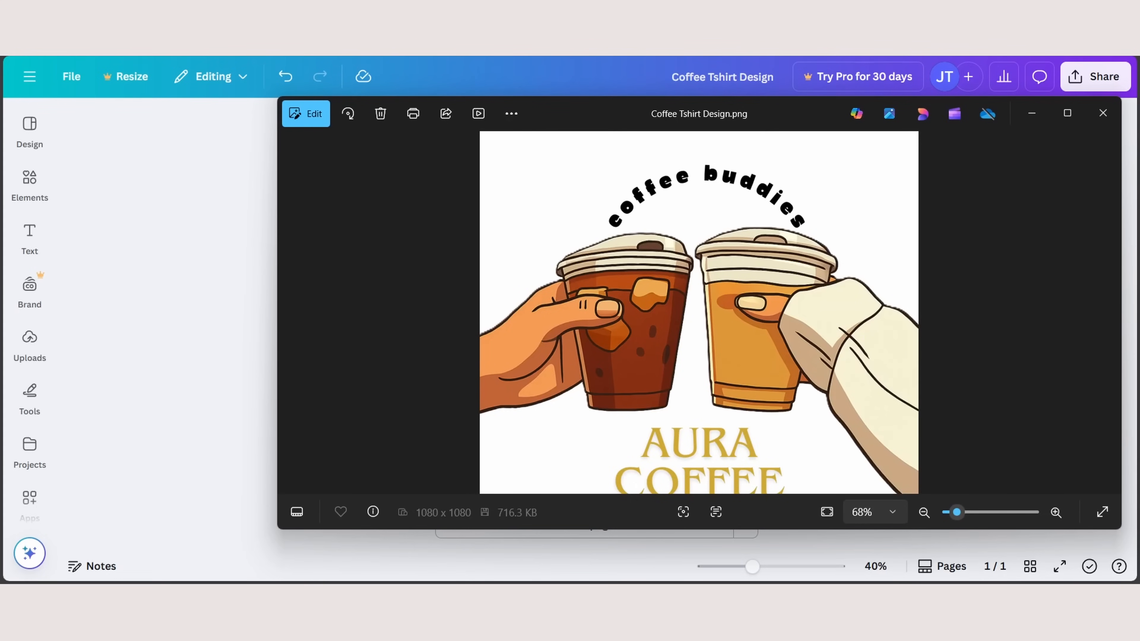
- Remove the white background with Photos' Background tool and save as 'Coffee Tshirt Design 3.png'
{"action": "left_click", "coordinate": [923, 513]}
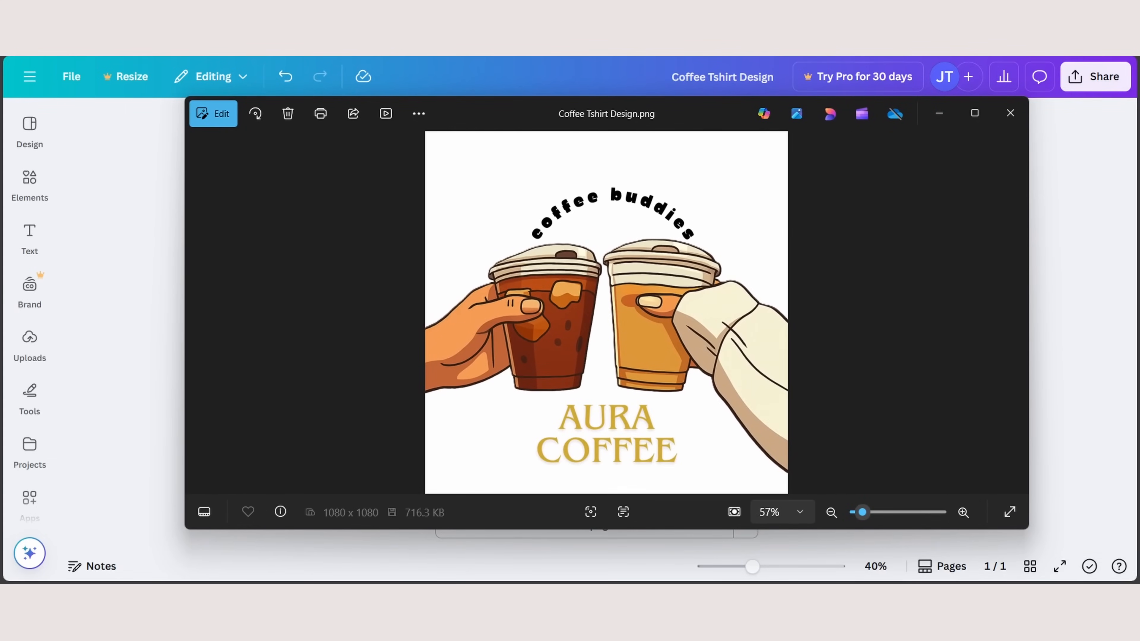
{"action": "left_click", "coordinate": [213, 114]}
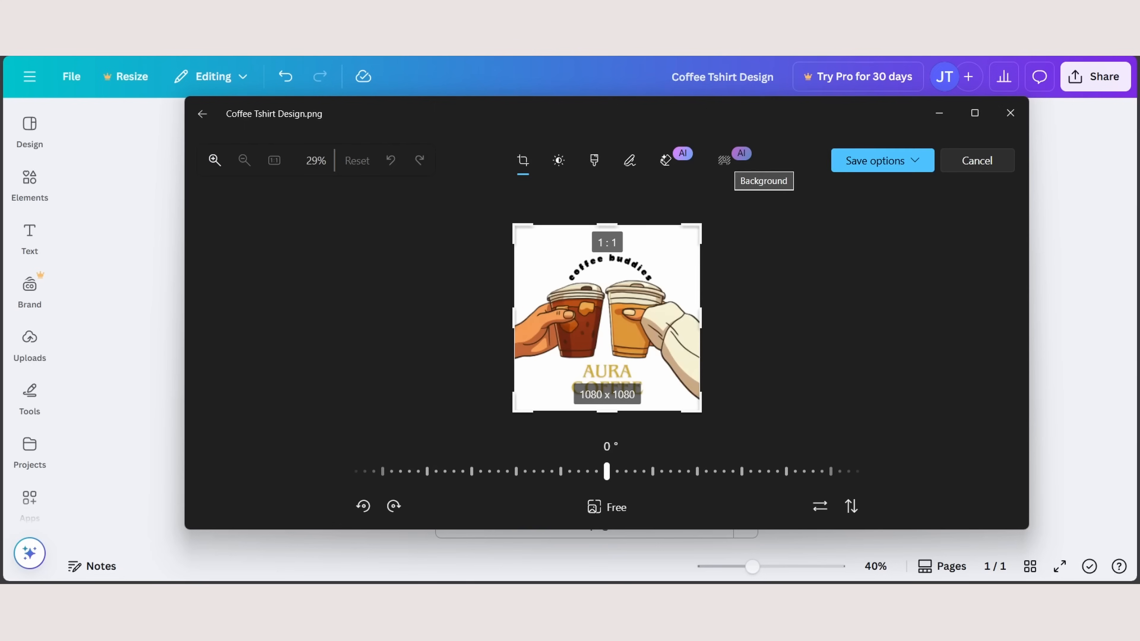
{"action": "left_click", "coordinate": [723, 160]}
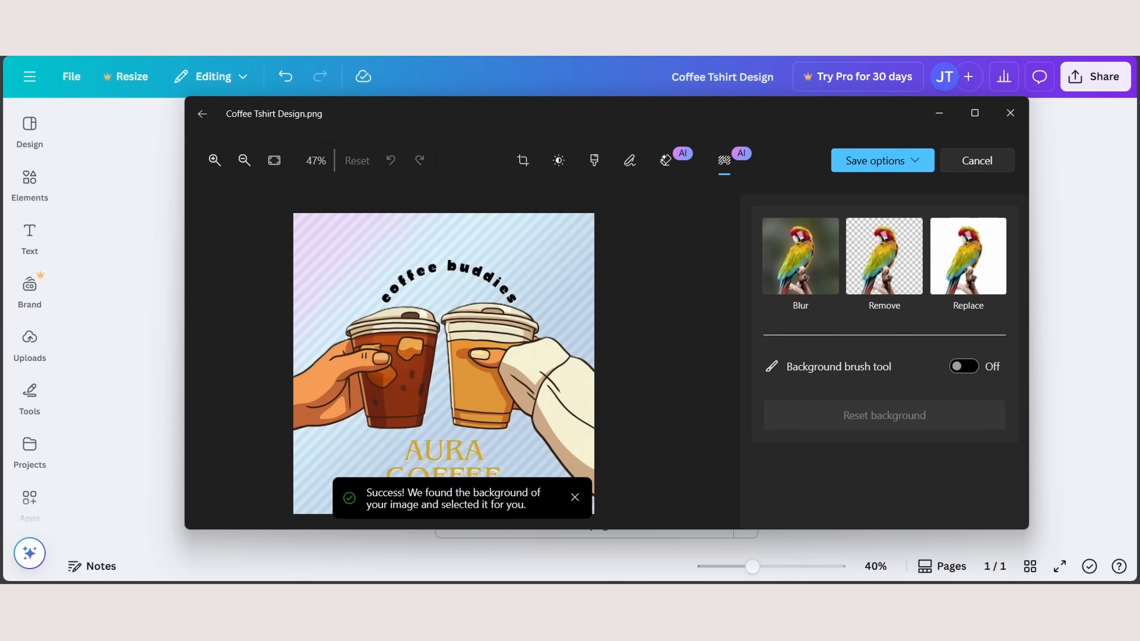
{"action": "left_click", "coordinate": [884, 256]}
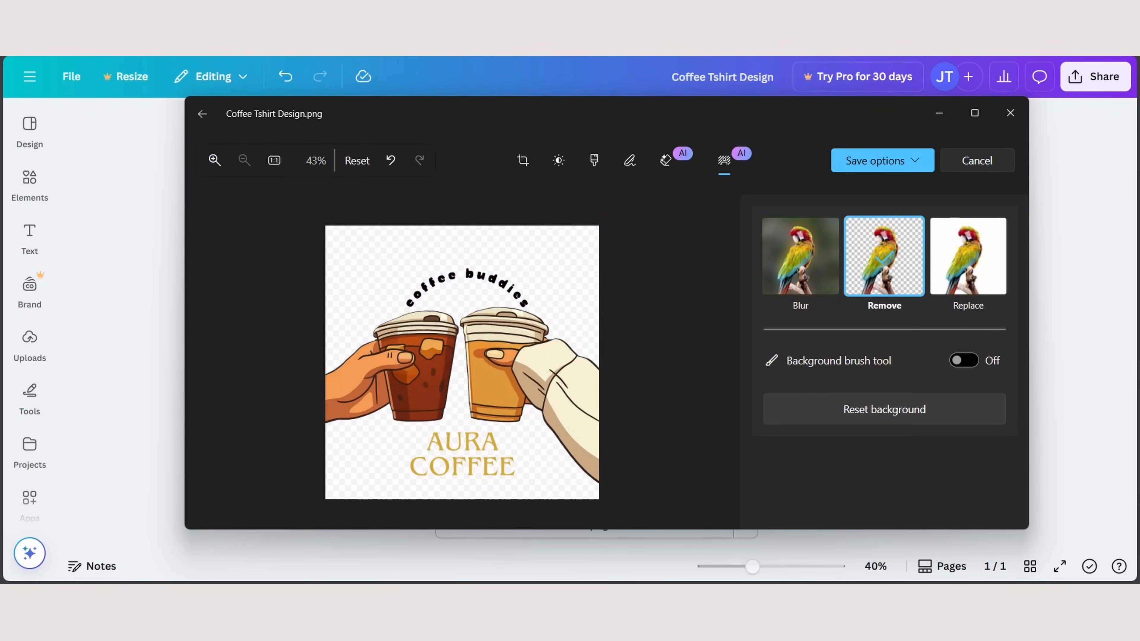
{"action": "left_click", "coordinate": [881, 160]}
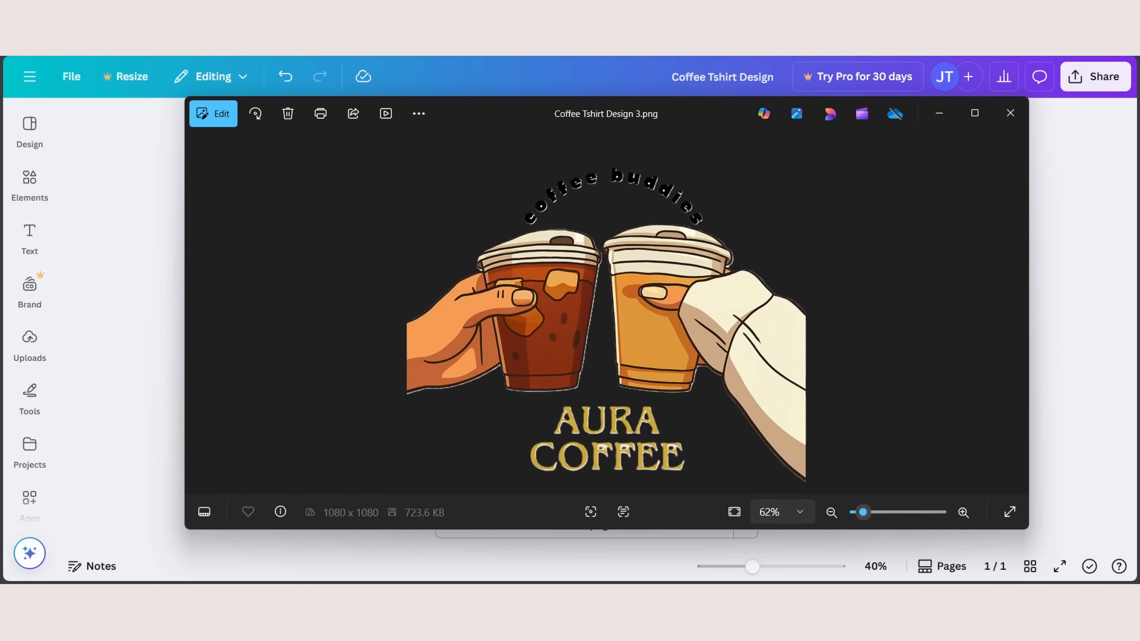
{"action": "left_click", "coordinate": [962, 512]}
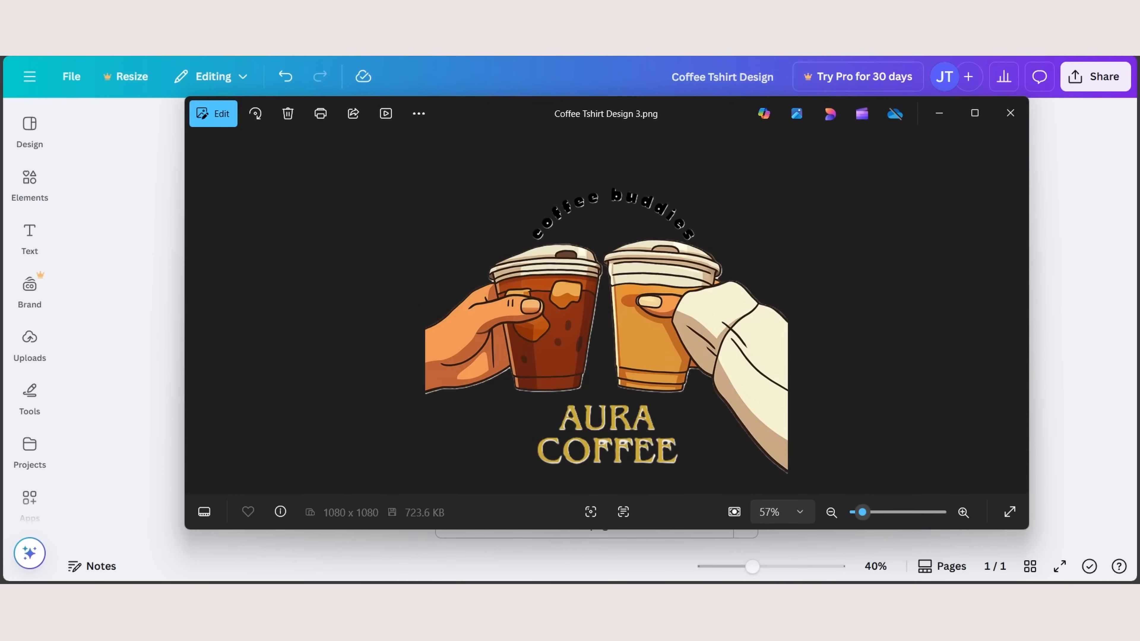
- Remove the background again and enable the background brush in Add mask mode at size 10
{"action": "left_click", "coordinate": [962, 512]}
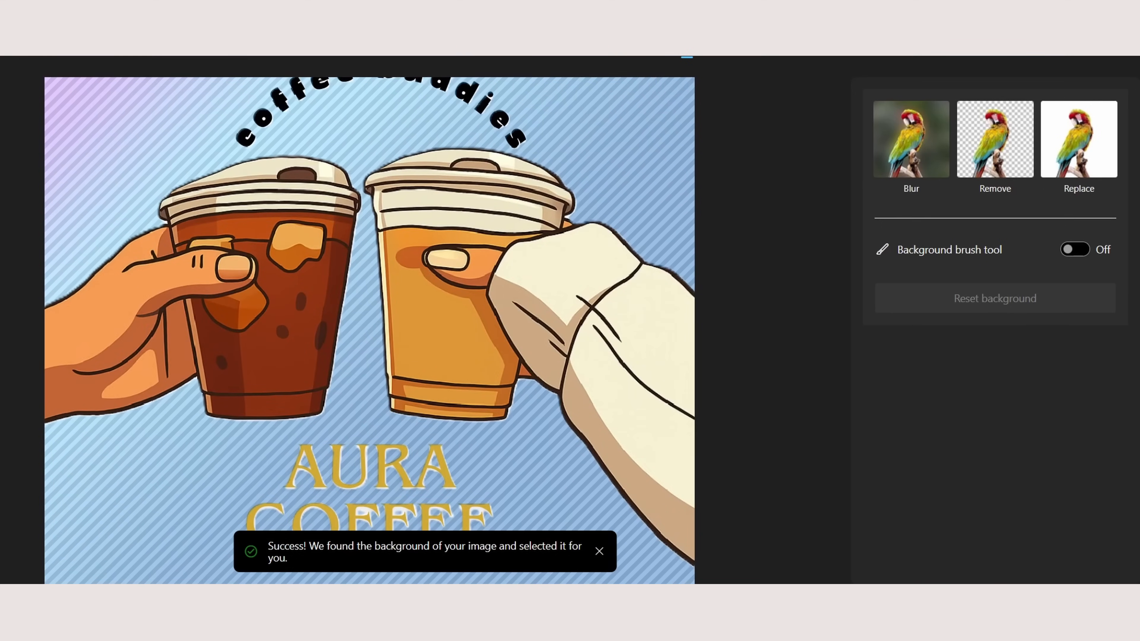
{"action": "left_click", "coordinate": [994, 139]}
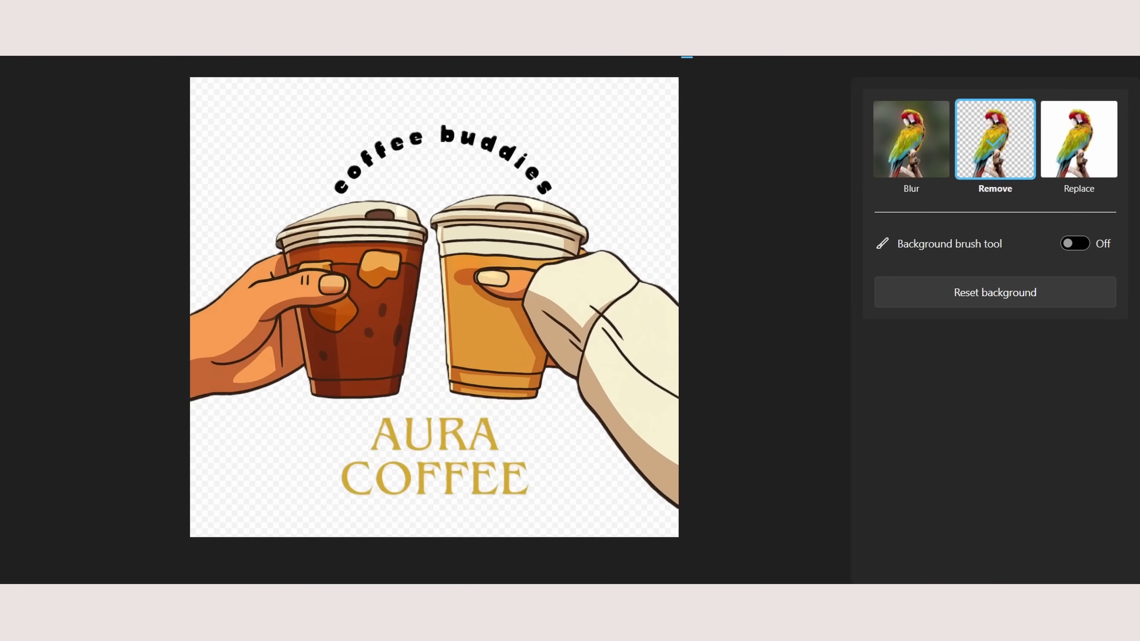
{"action": "left_click", "coordinate": [1075, 243]}
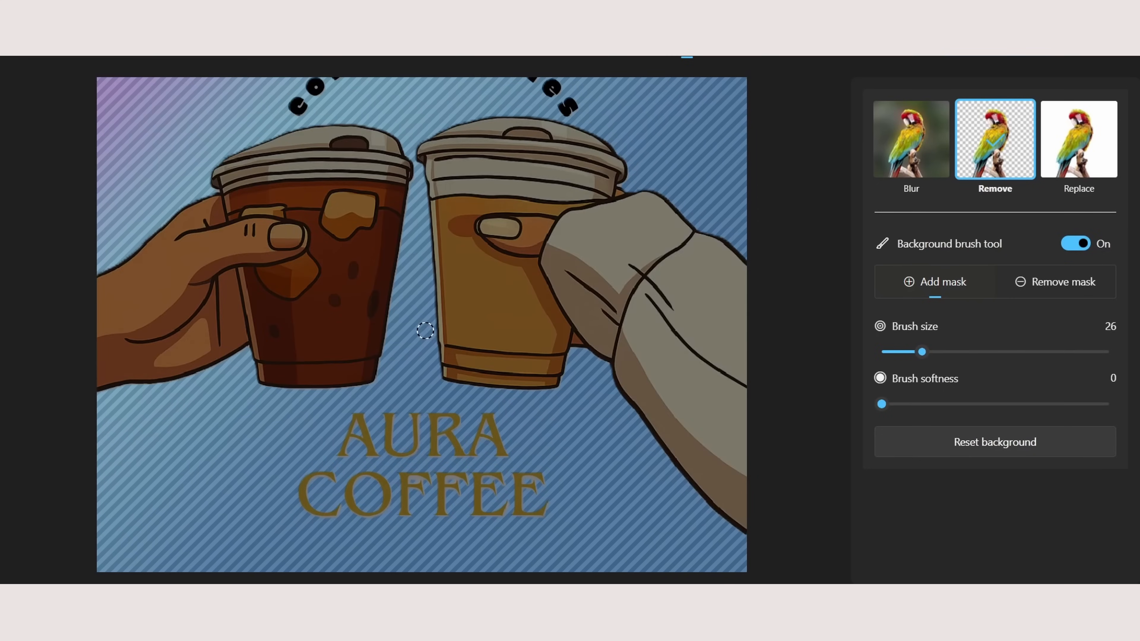
{"action": "left_click_drag", "start_coordinate": [921, 351], "coordinate": [881, 351]}
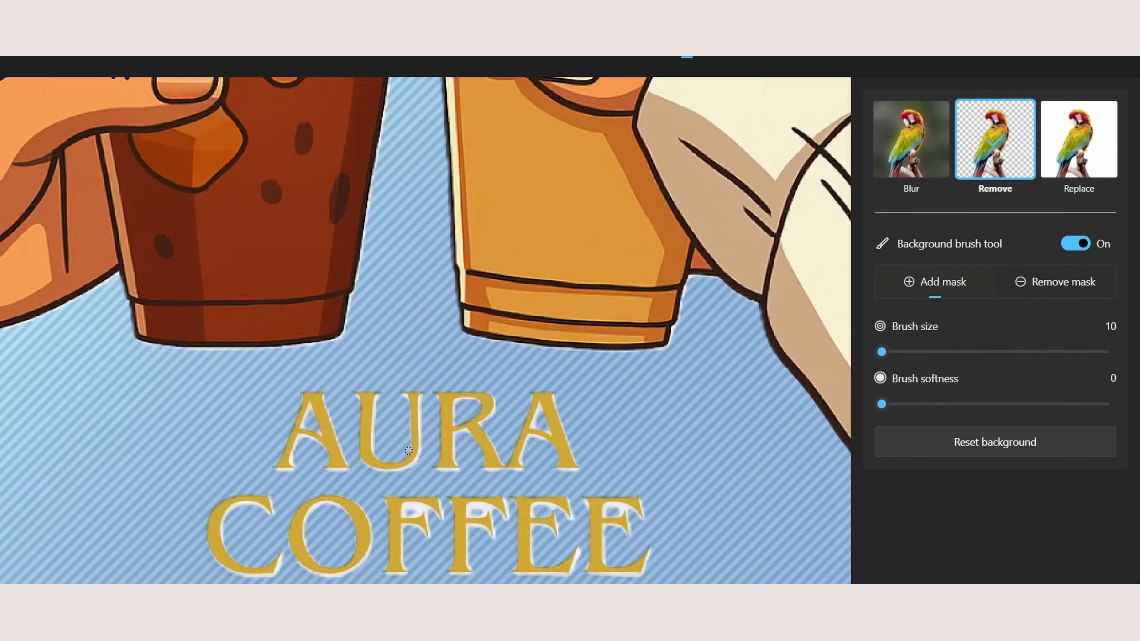